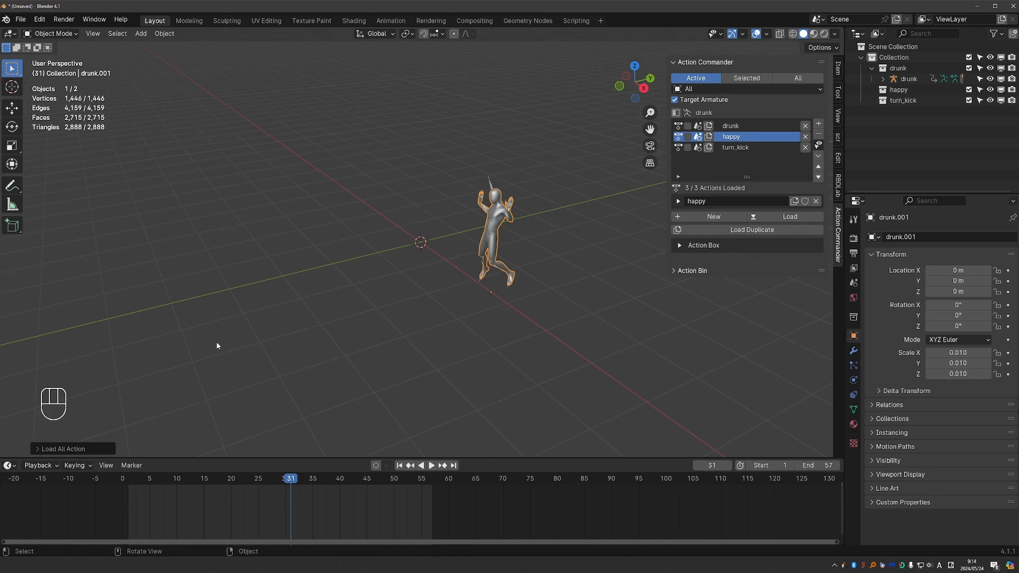
{"action": "mouse_move", "coordinate": [790, 148]}
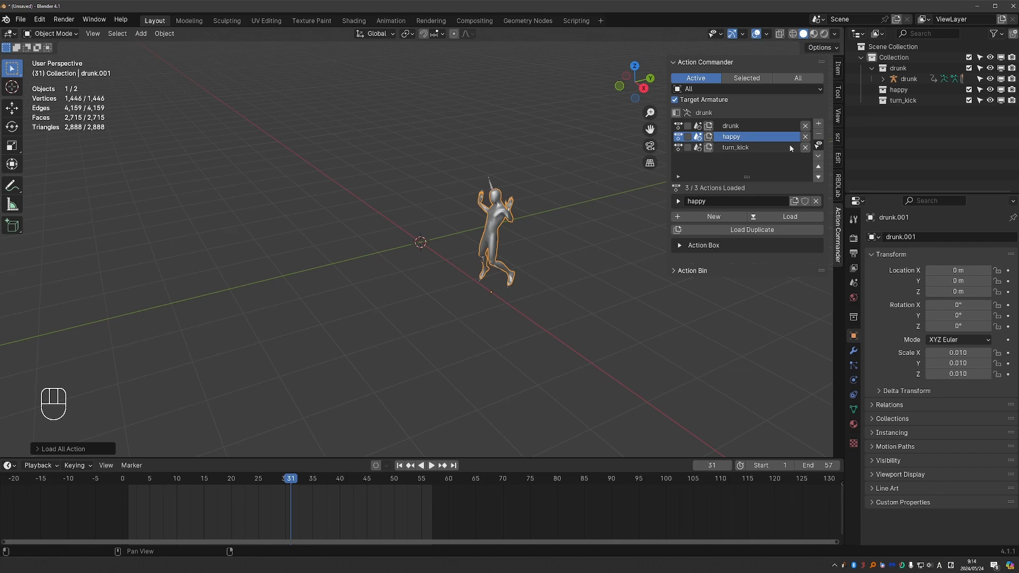
Step: Preview the drunk action, then open Animation > Action & Pose Management > Action Commander
{"action": "left_click", "coordinate": [729, 125]}
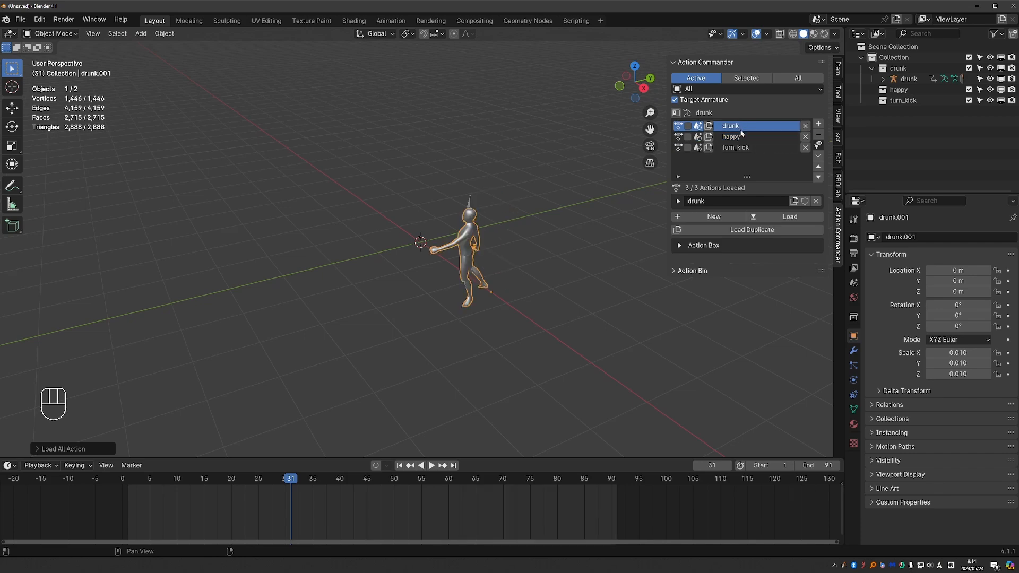
{"action": "key", "text": "space"}
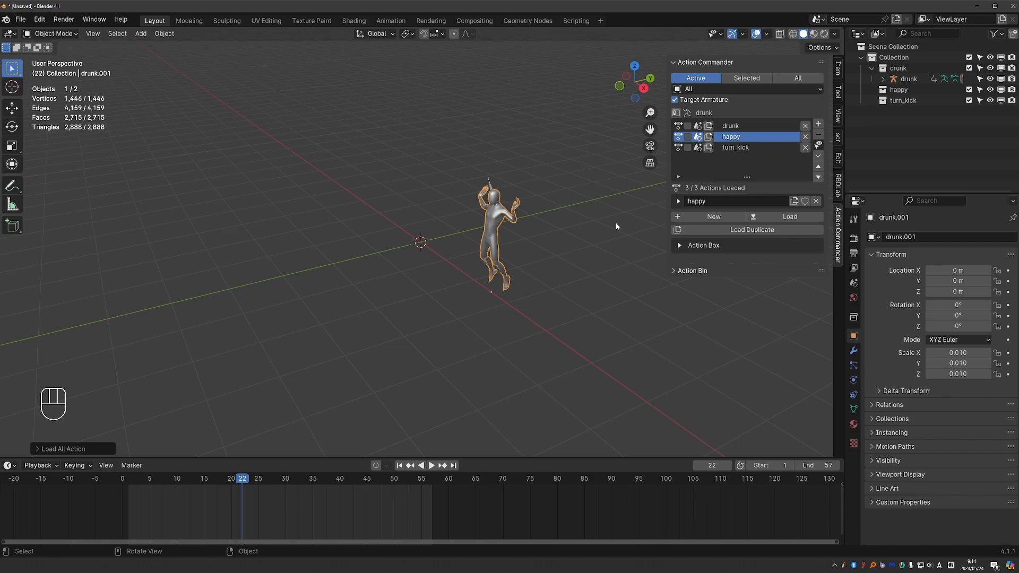
{"action": "mouse_move", "coordinate": [555, 149]}
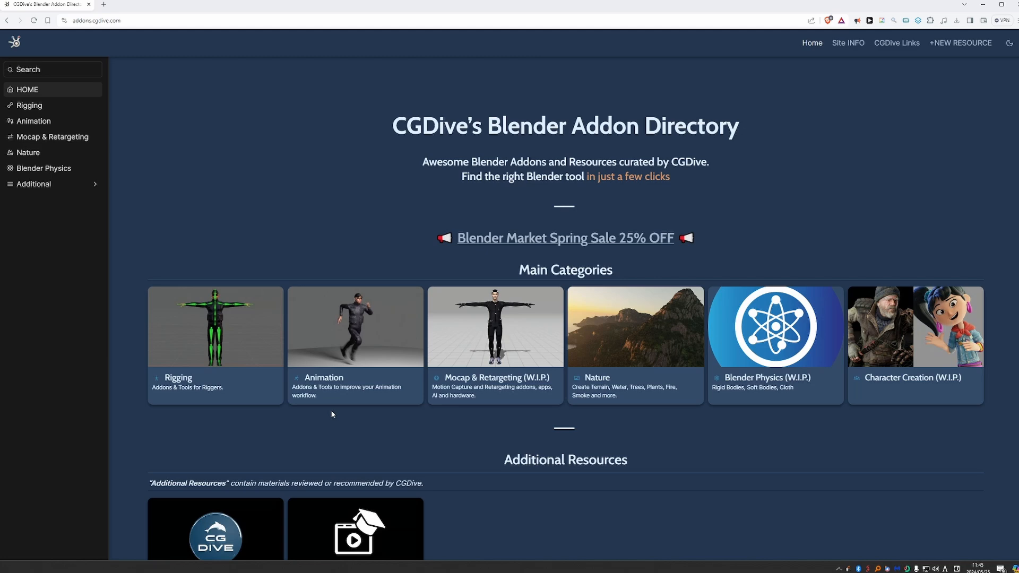
{"action": "mouse_move", "coordinate": [386, 333]}
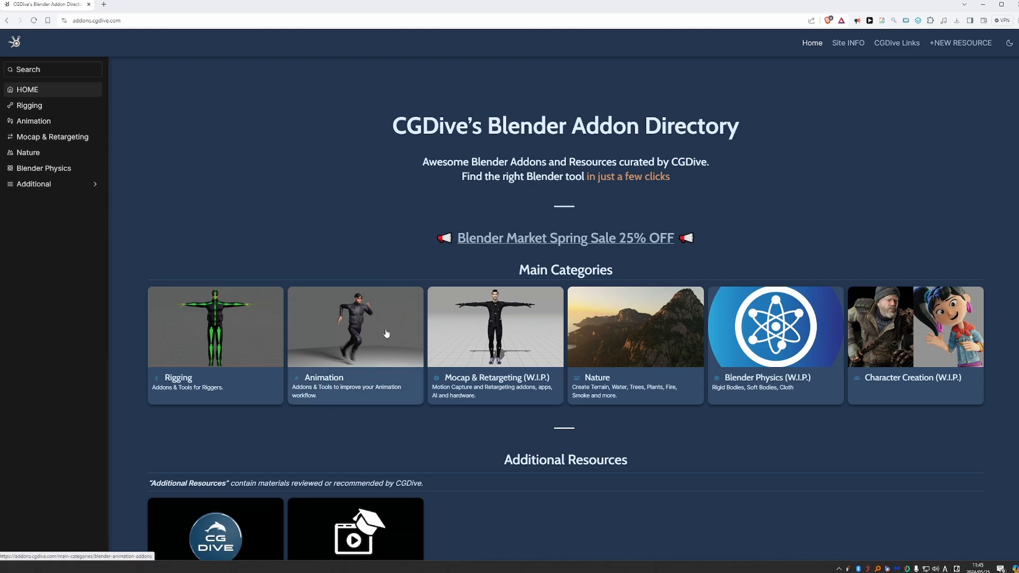
{"action": "left_click", "coordinate": [355, 327]}
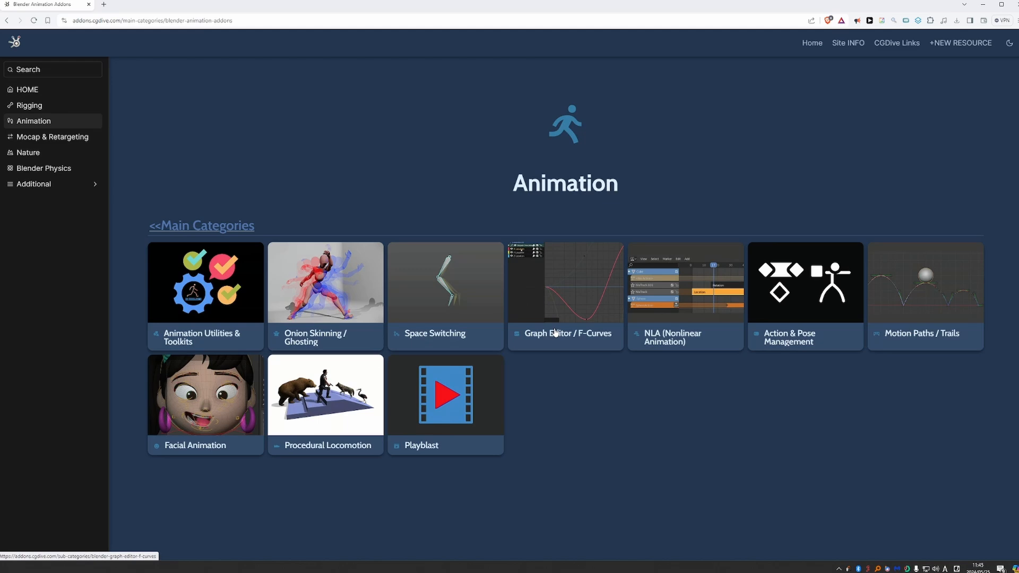
{"action": "left_click", "coordinate": [804, 296]}
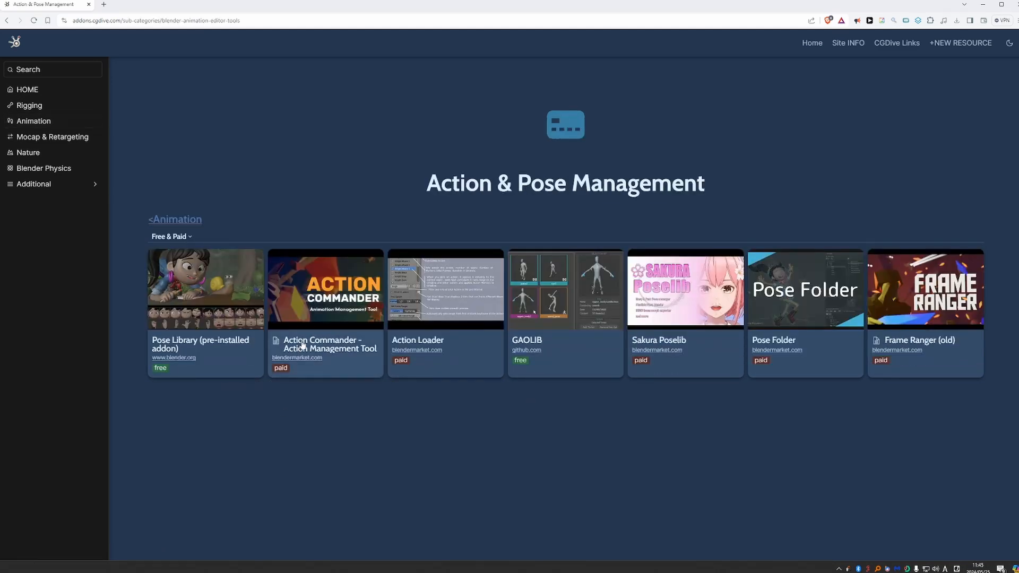
{"action": "mouse_move", "coordinate": [401, 362]}
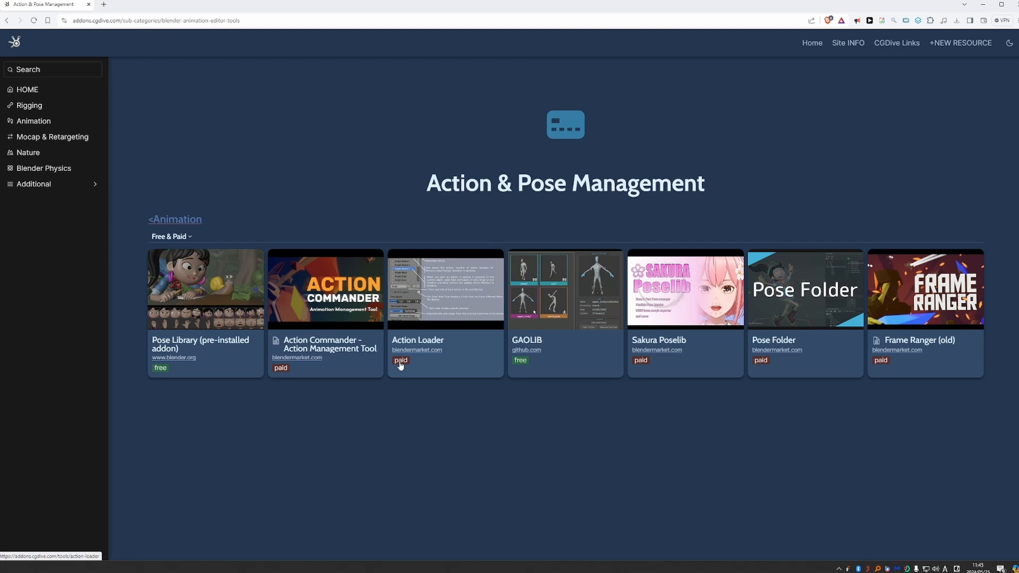
{"action": "mouse_move", "coordinate": [326, 294]}
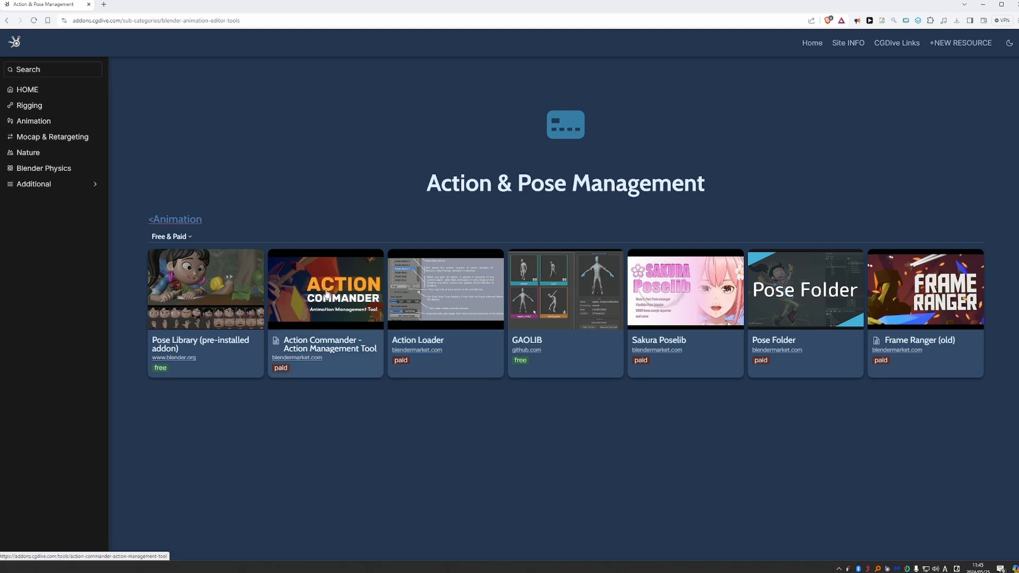
{"action": "left_click", "coordinate": [325, 288]}
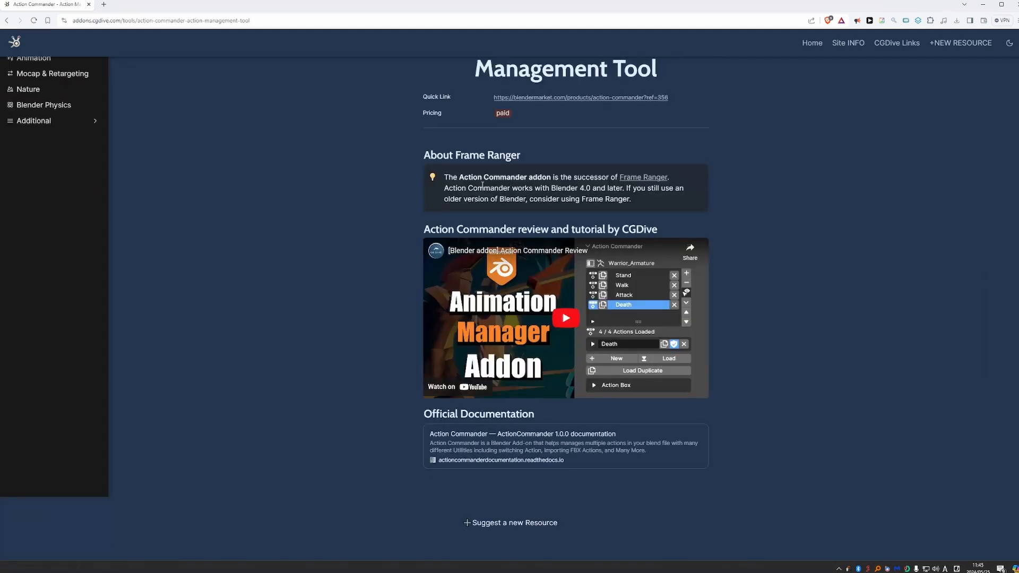
{"action": "mouse_move", "coordinate": [549, 290]}
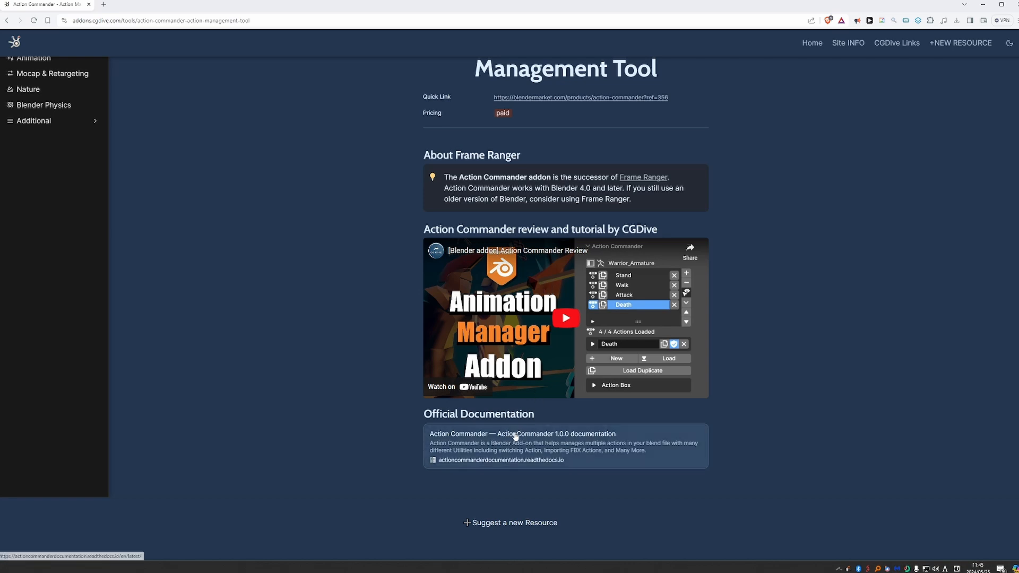
{"action": "mouse_move", "coordinate": [446, 489]}
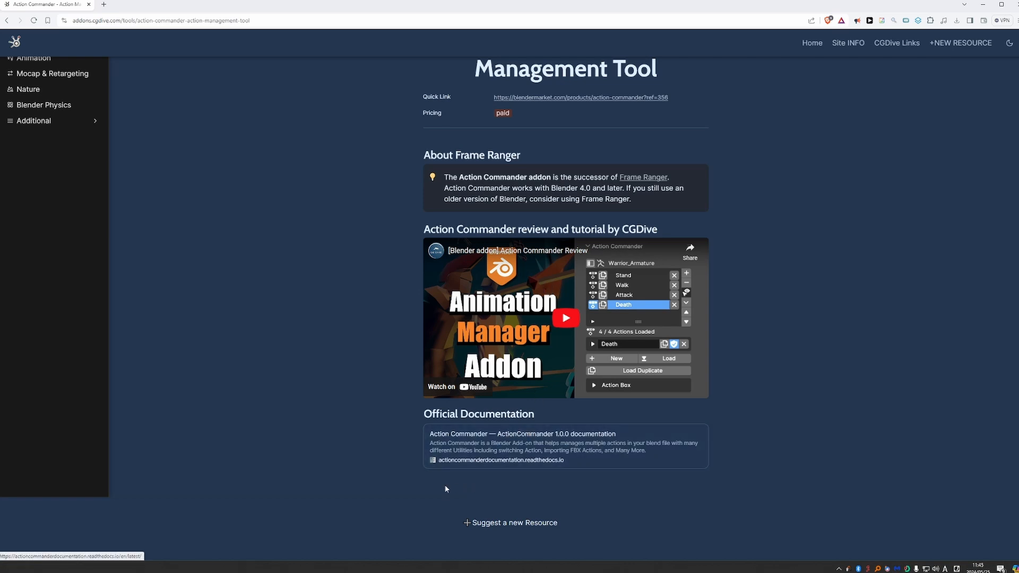
{"action": "mouse_move", "coordinate": [446, 516]}
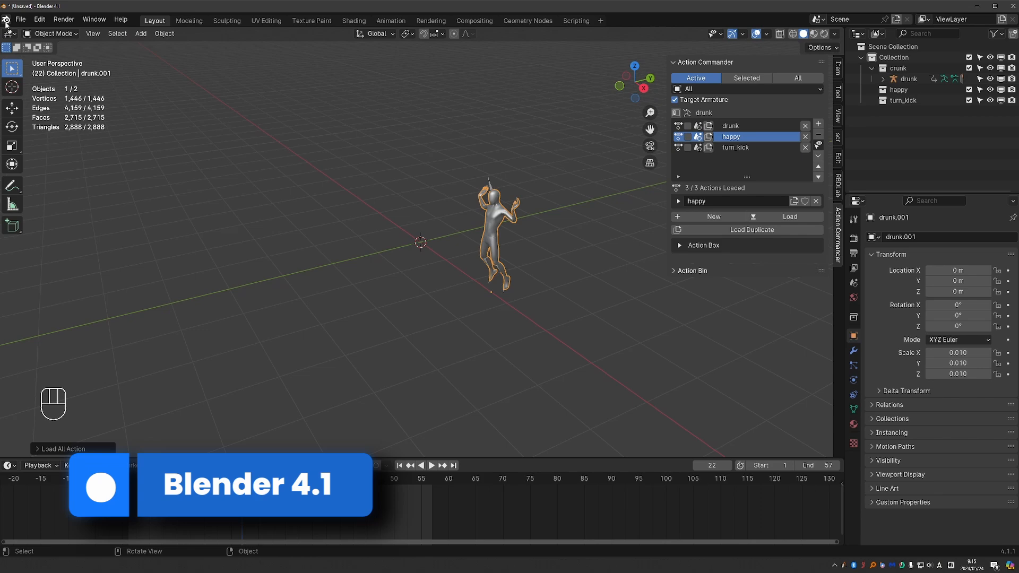
{"action": "left_click", "coordinate": [5, 12]}
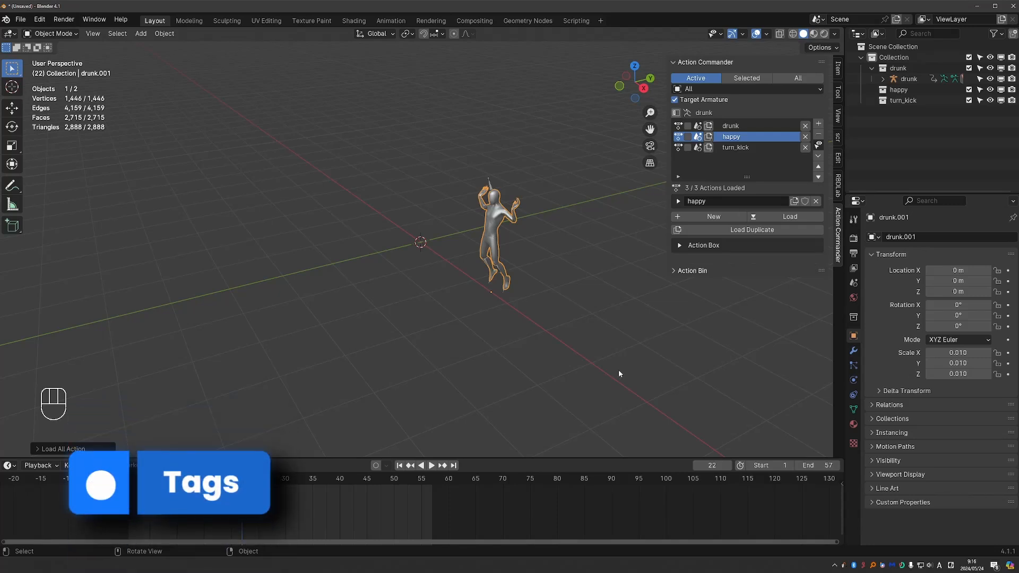
{"action": "mouse_move", "coordinate": [817, 145]}
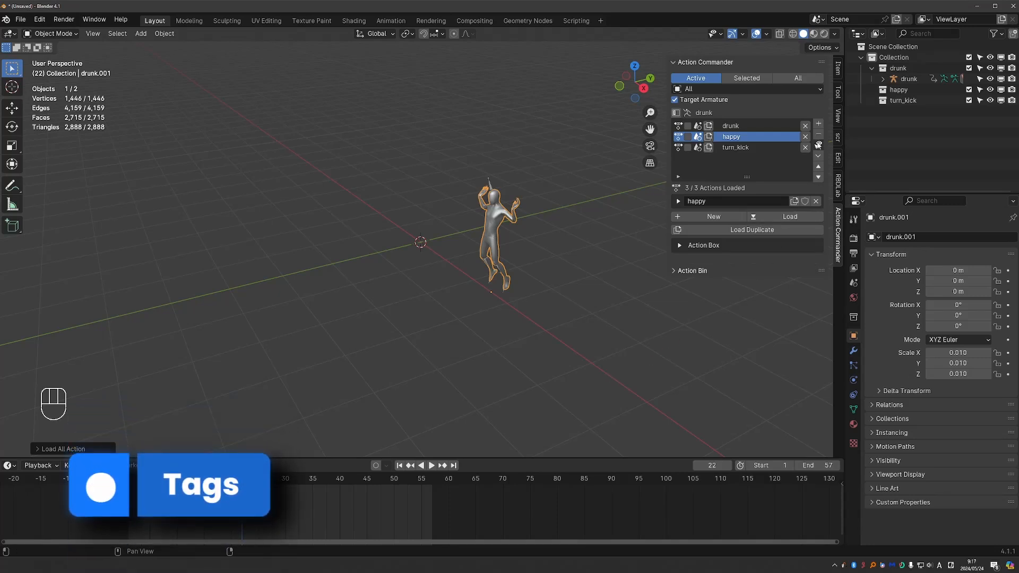
Step: Show tag fields and tag drunk 'a, b', happy 'a', turn_kick 'c'
{"action": "left_click", "coordinate": [818, 145]}
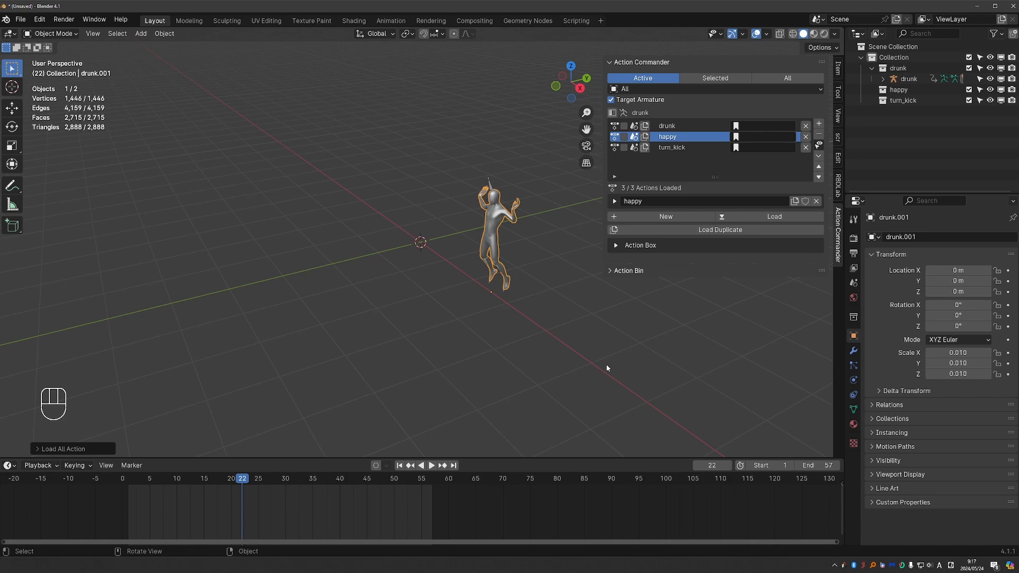
{"action": "mouse_move", "coordinate": [742, 174]}
{"action": "type", "text": "a,"}
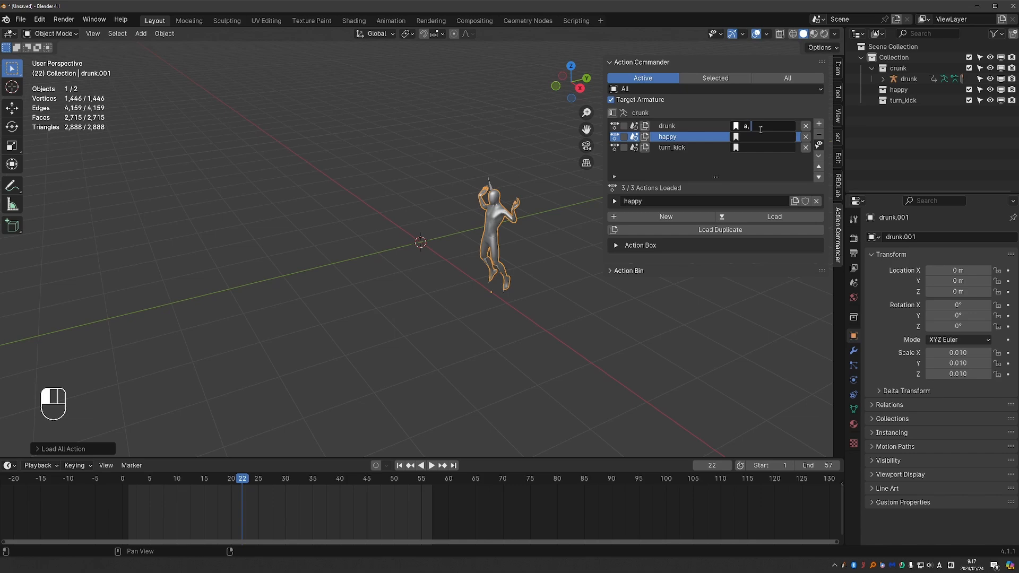
{"action": "type", "text": "b"}
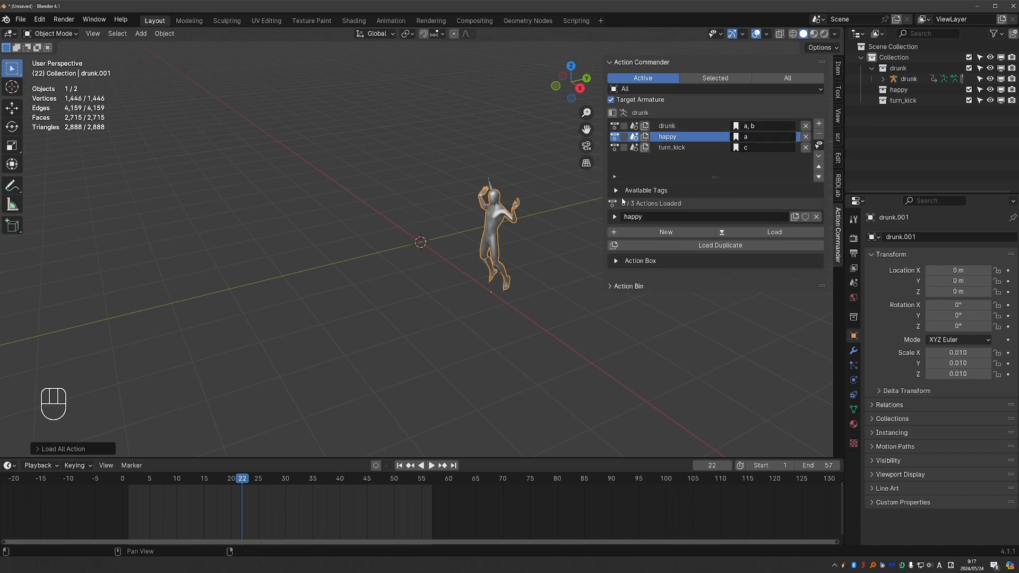
Step: Add 'tag' to turn_kick and 'long_tag' to happy, and turn off fixed Tag Width
{"action": "left_click", "coordinate": [614, 191]}
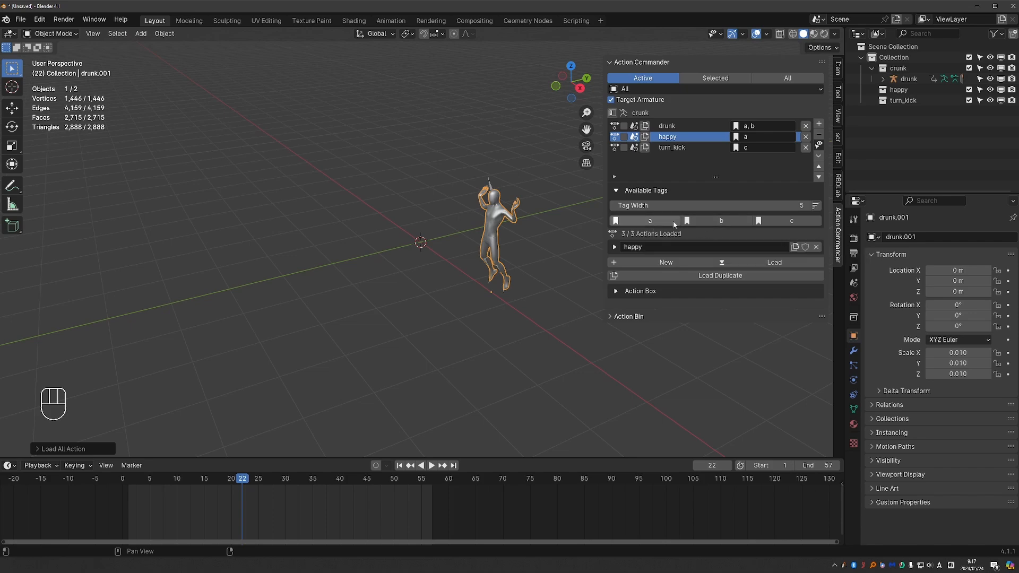
{"action": "mouse_move", "coordinate": [649, 221]}
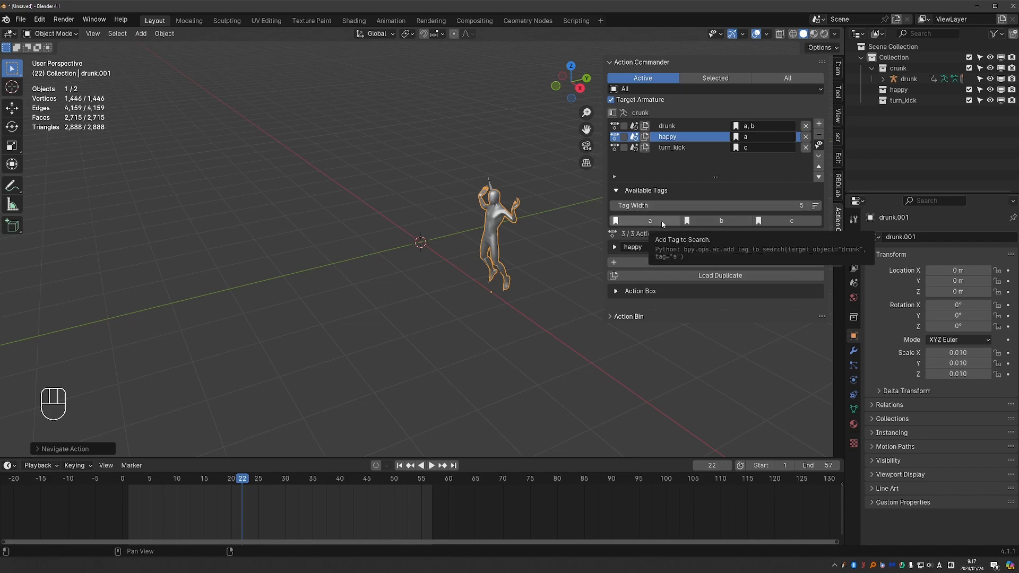
{"action": "left_click", "coordinate": [649, 220]}
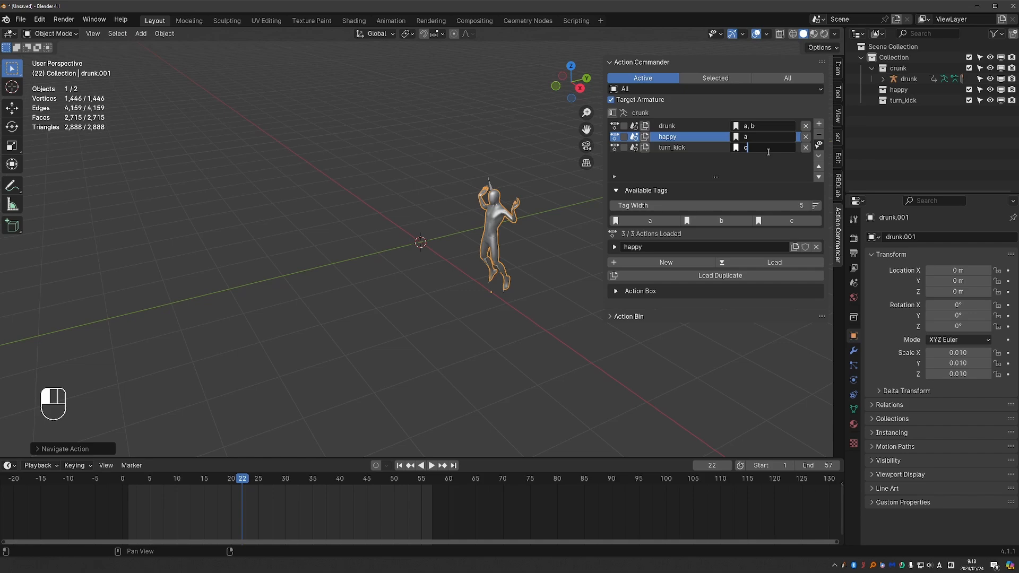
{"action": "type", "text": "tag"}
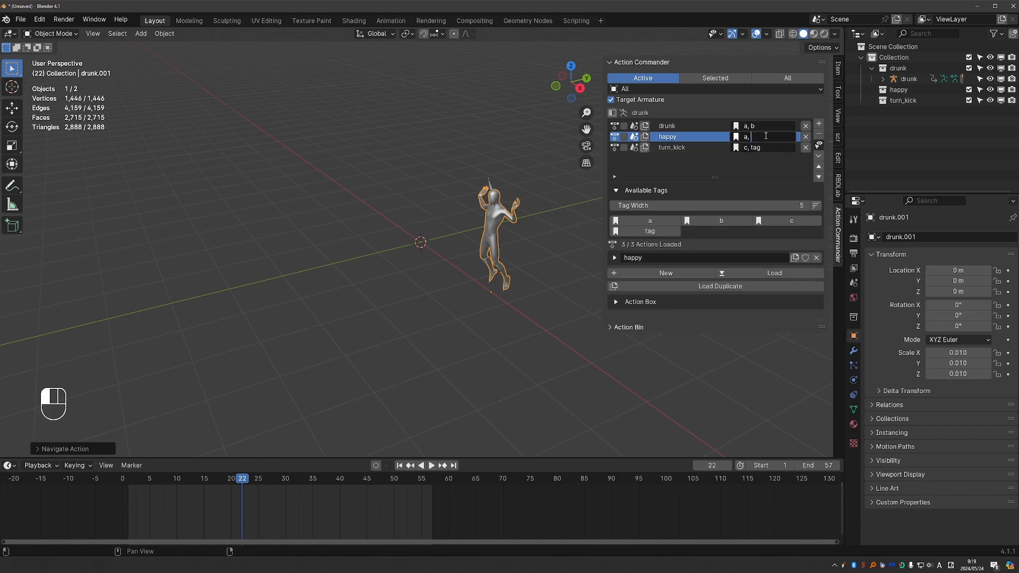
{"action": "type", "text": "long_tag"}
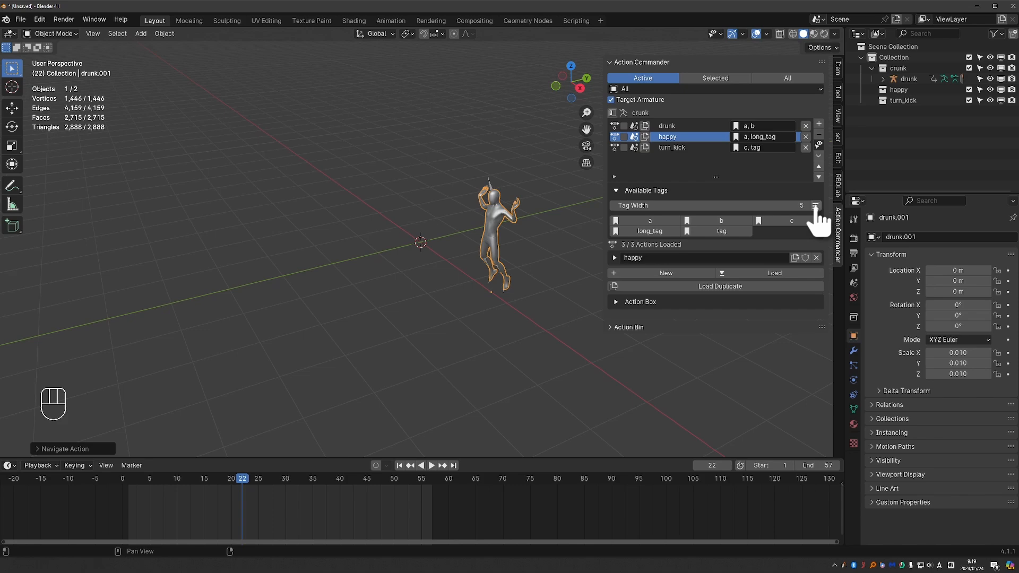
{"action": "left_click", "coordinate": [815, 206]}
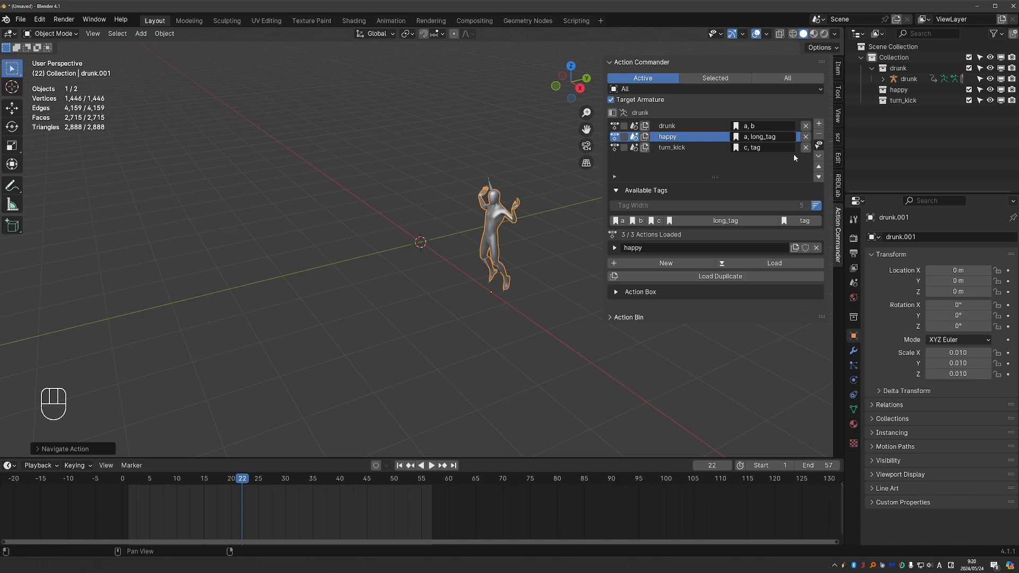
{"action": "left_click", "coordinate": [817, 144]}
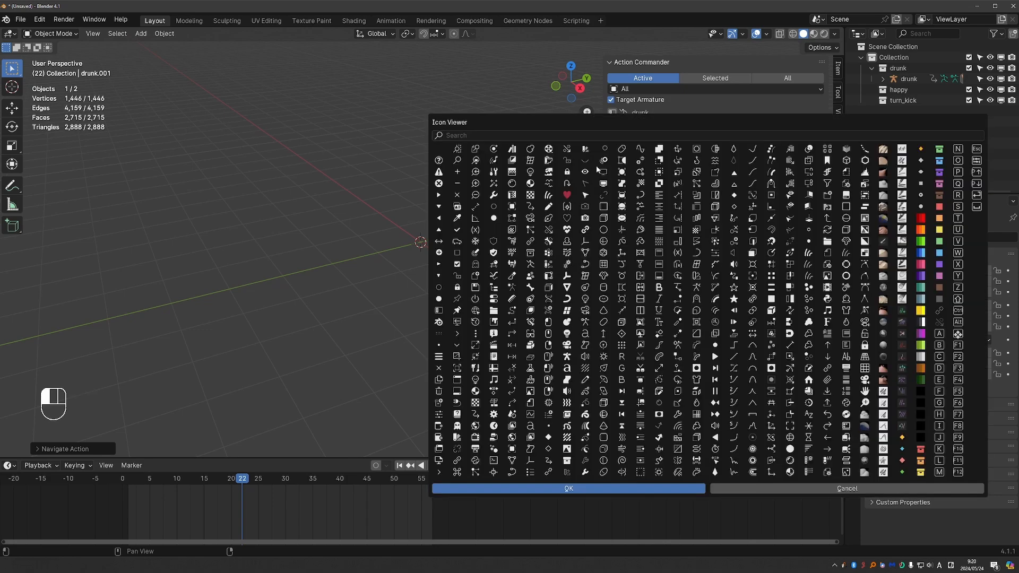
{"action": "mouse_move", "coordinate": [658, 286]}
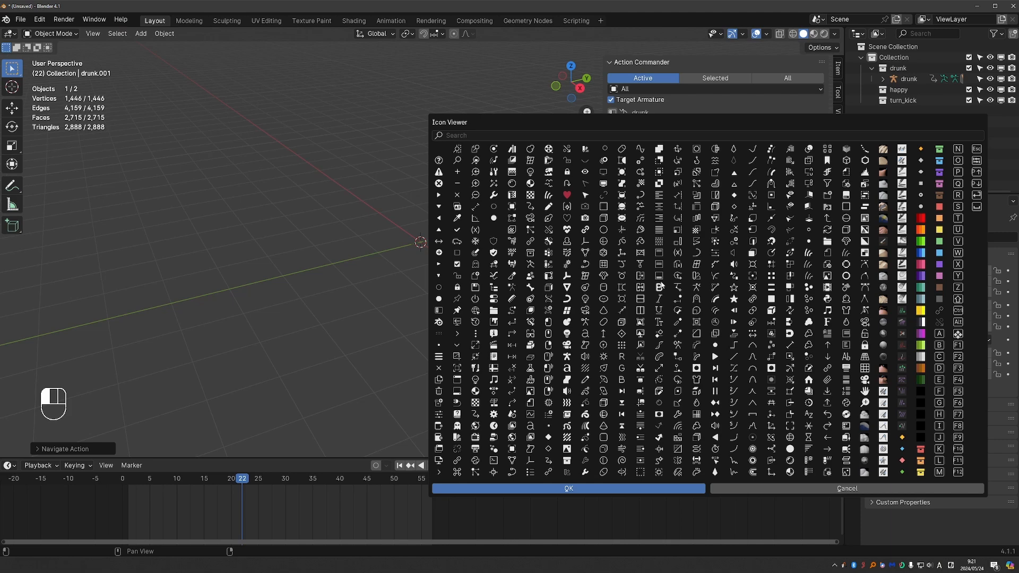
Step: Choose an icon from the Icon Viewer
{"action": "left_click", "coordinate": [567, 488]}
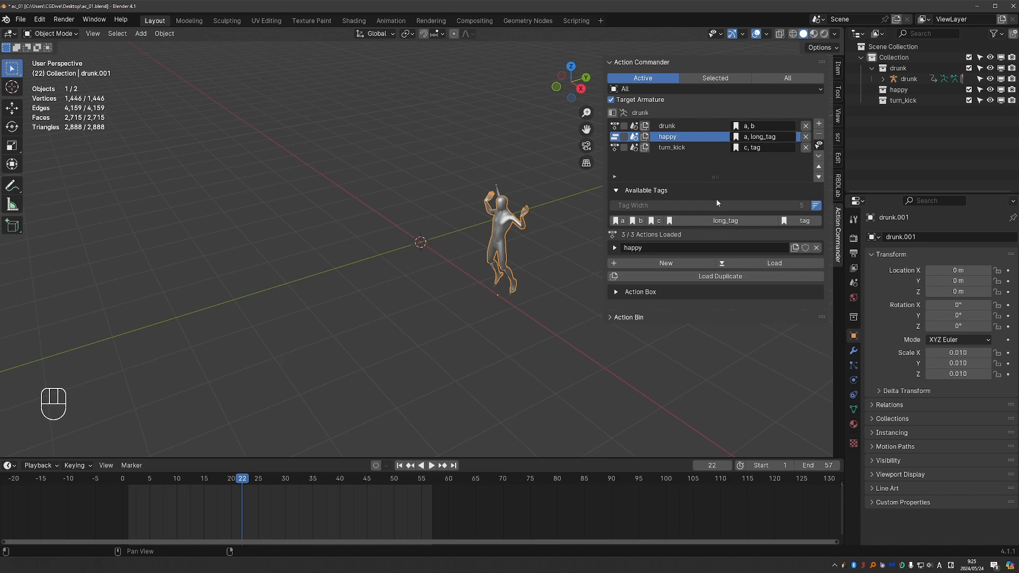
Step: Enable Preview Clip in the Action Commander display options
{"action": "left_click", "coordinate": [819, 142]}
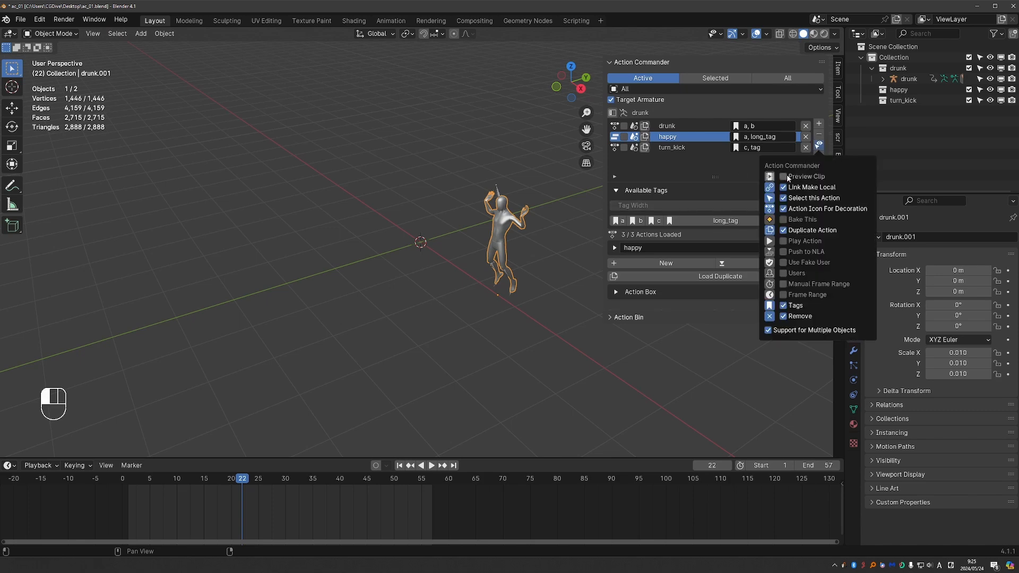
{"action": "left_click", "coordinate": [783, 176]}
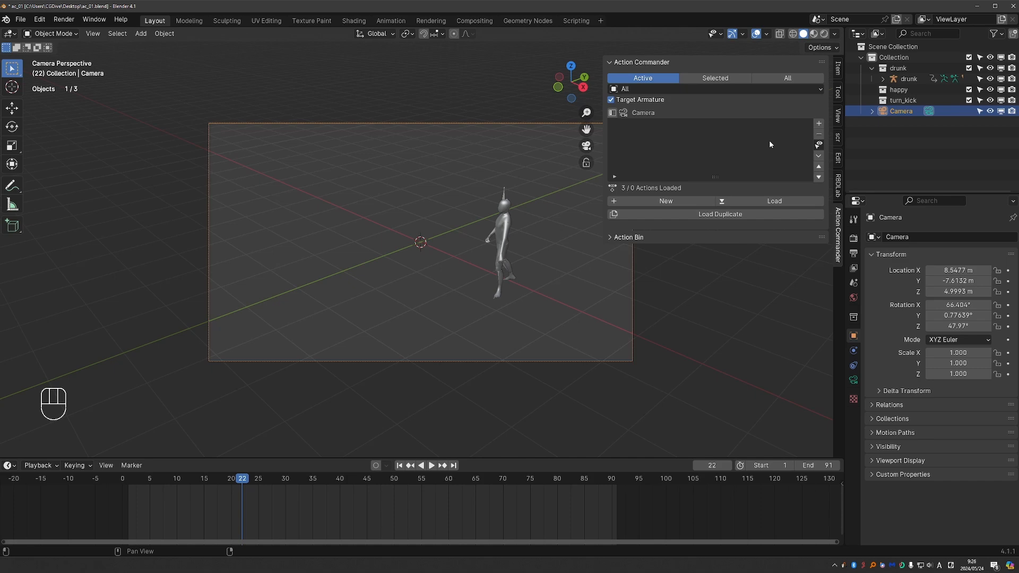
Step: Point the render output to Desktop\ac\drunk as FFmpeg video
{"action": "key", "text": "space"}
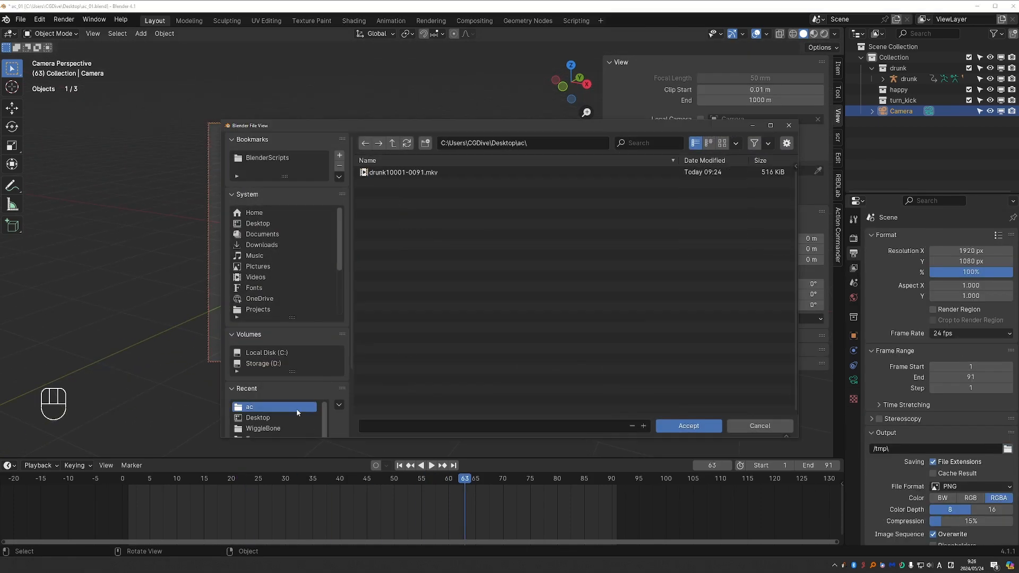
{"action": "left_click", "coordinate": [688, 426]}
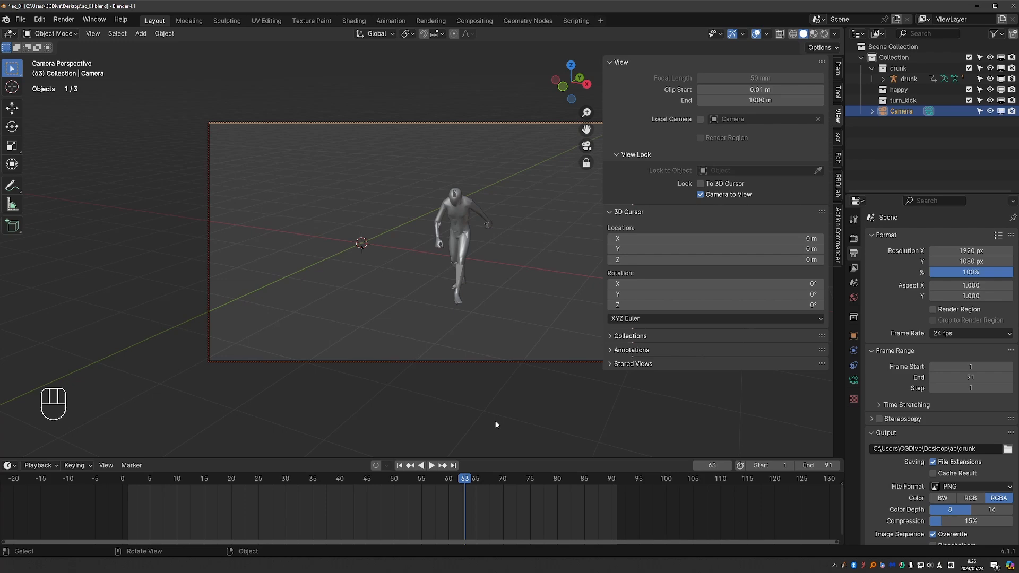
{"action": "left_click", "coordinate": [93, 33]}
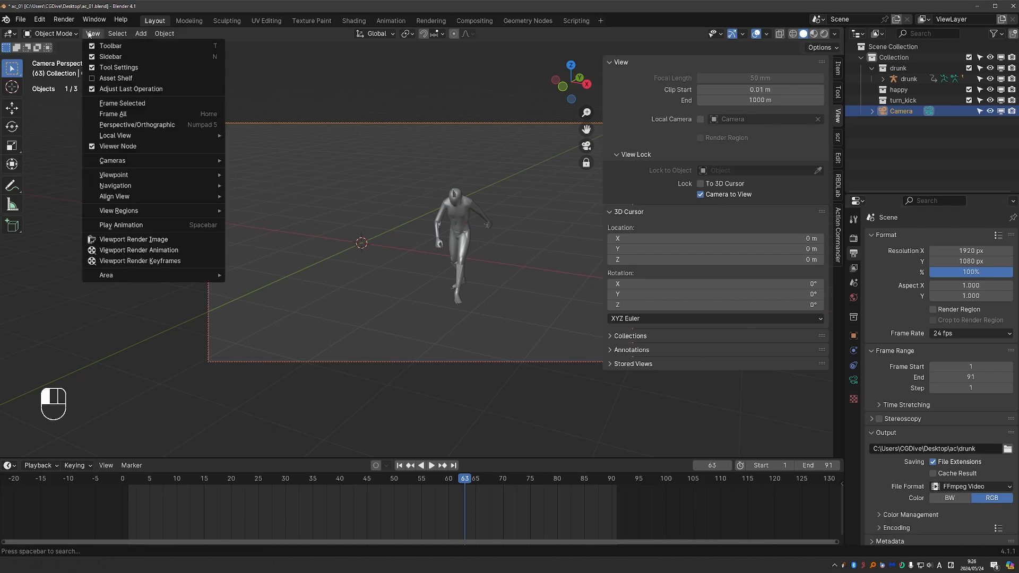
Step: Viewport-render drunk, happy and turn_kick animations, closing each finished render window
{"action": "left_click", "coordinate": [133, 240]}
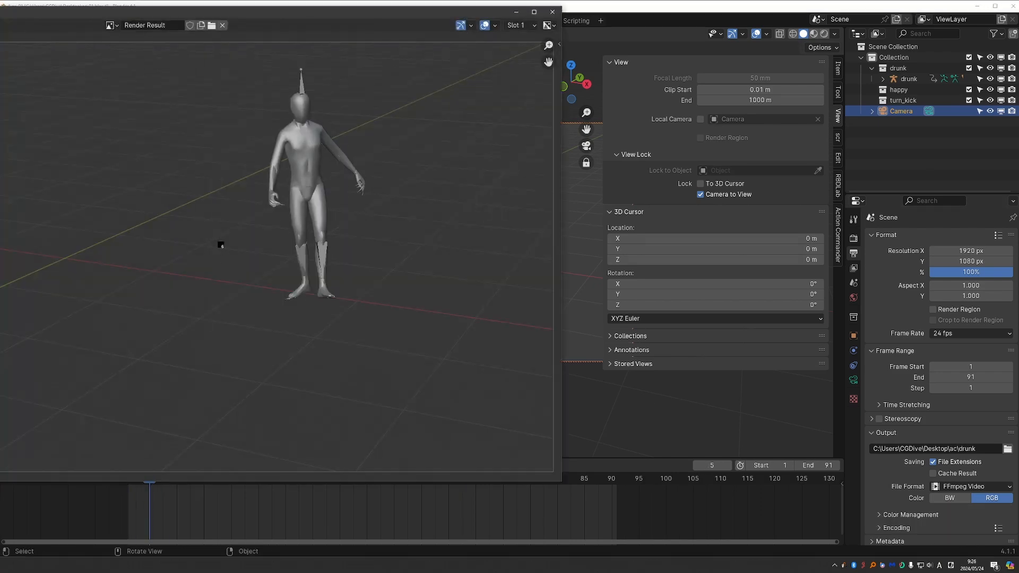
{"action": "left_click", "coordinate": [548, 483]}
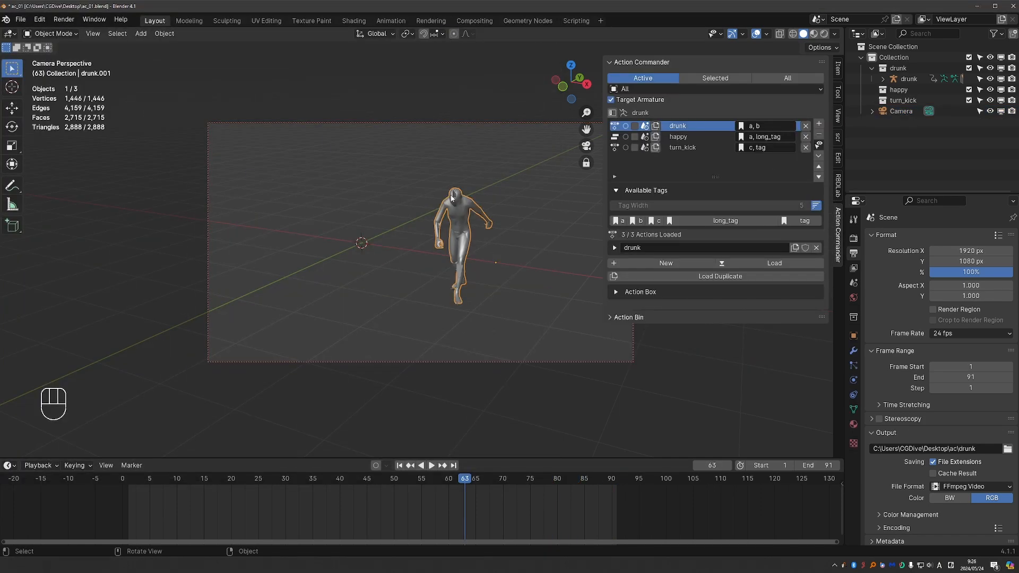
{"action": "left_click", "coordinate": [678, 136]}
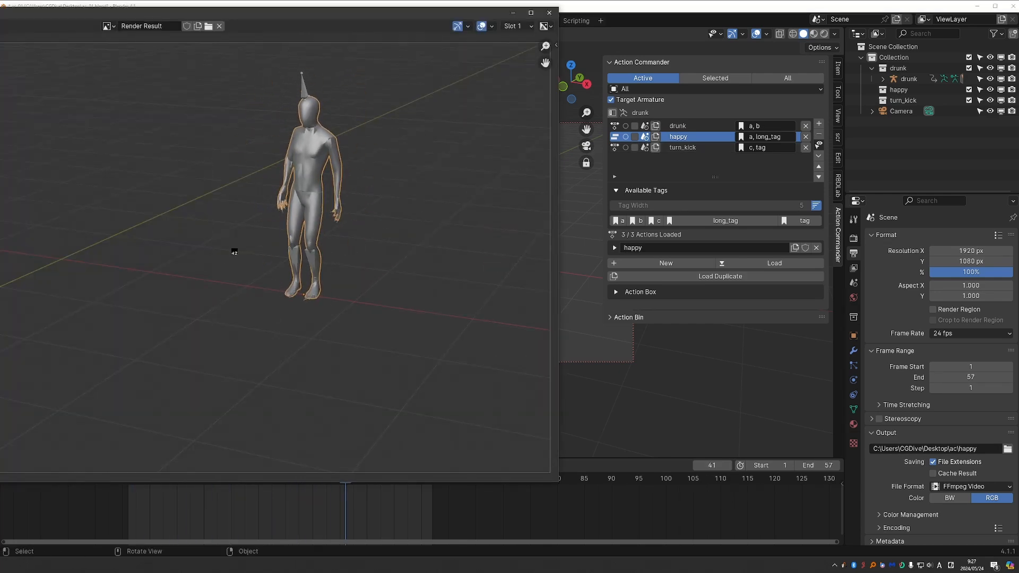
{"action": "left_click", "coordinate": [219, 26]}
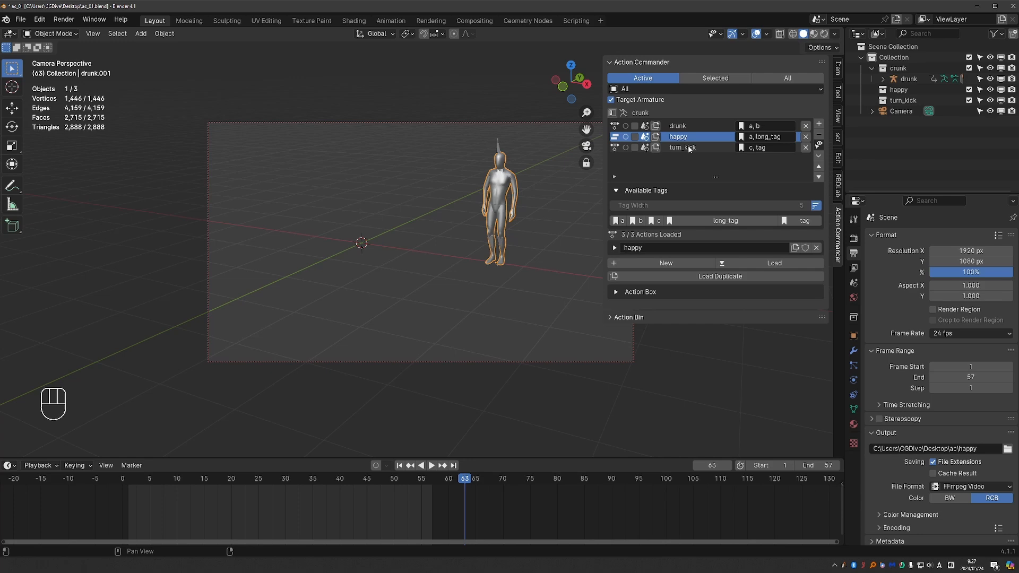
{"action": "left_click", "coordinate": [682, 148]}
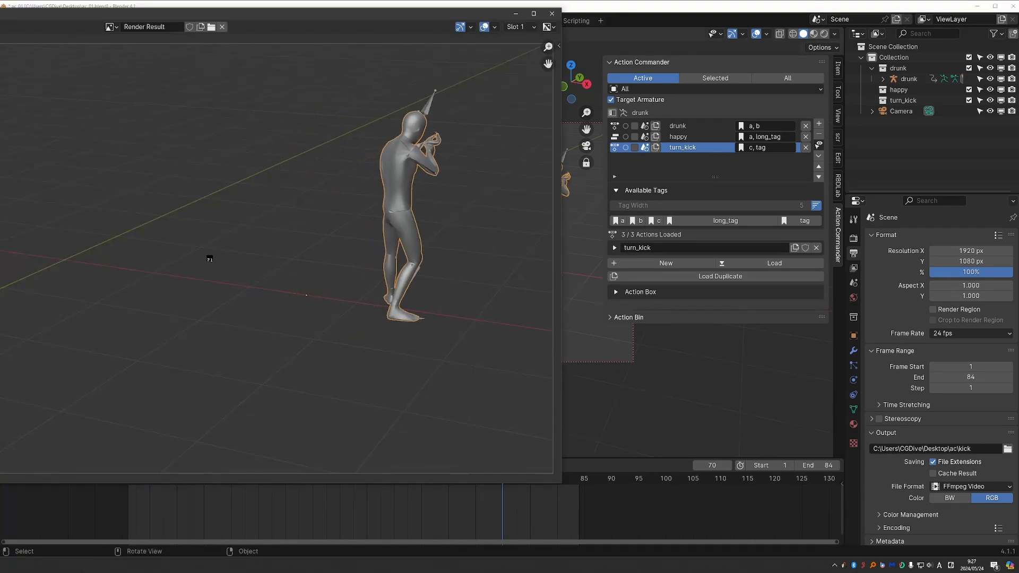
{"action": "left_click", "coordinate": [552, 13]}
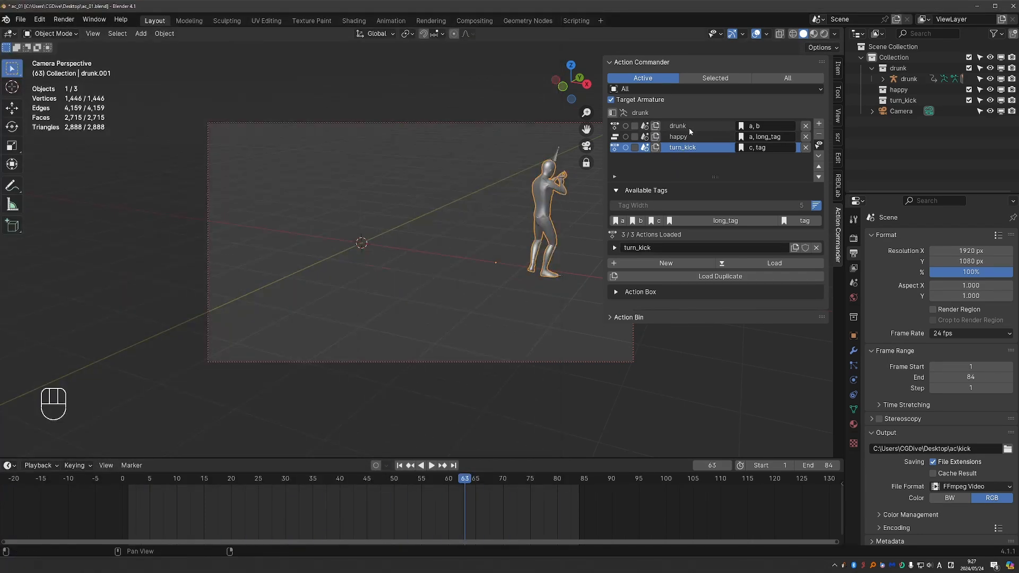
Step: Assign drunk0001-0091.mp4 to drunk and the kick clip to turn_kick as preview clips
{"action": "left_click", "coordinate": [678, 125]}
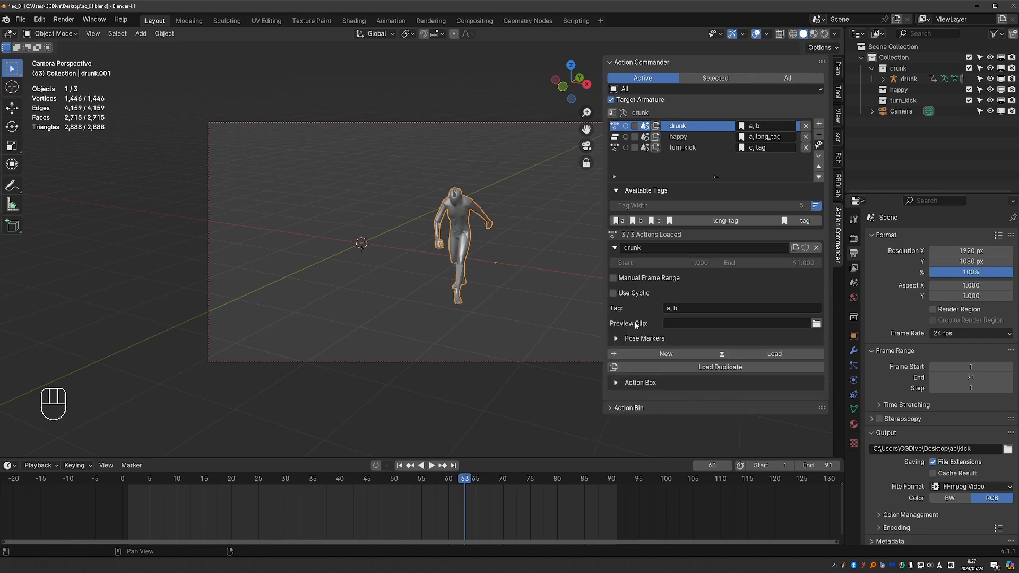
{"action": "left_click", "coordinate": [816, 324]}
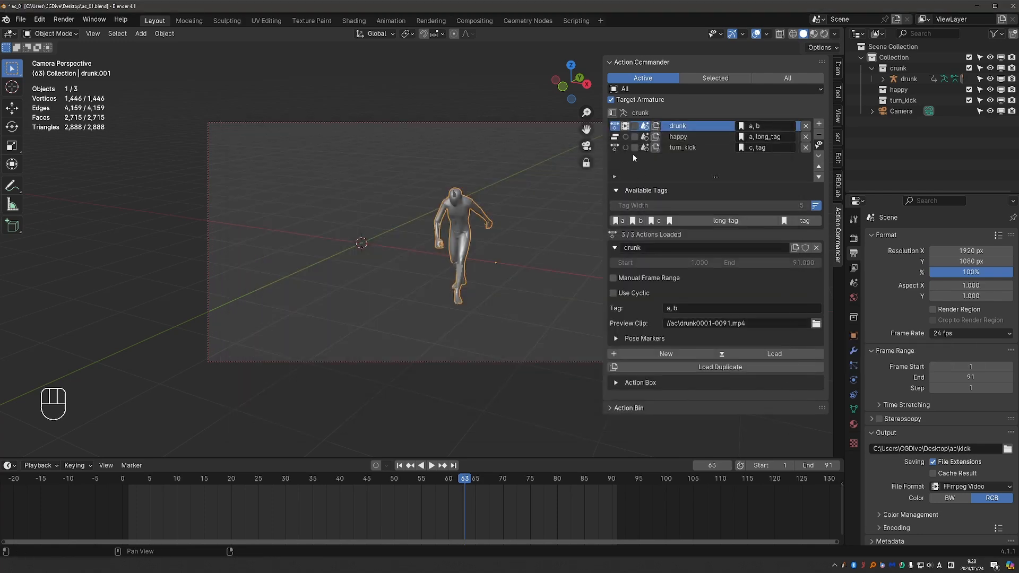
{"action": "left_click", "coordinate": [679, 136]}
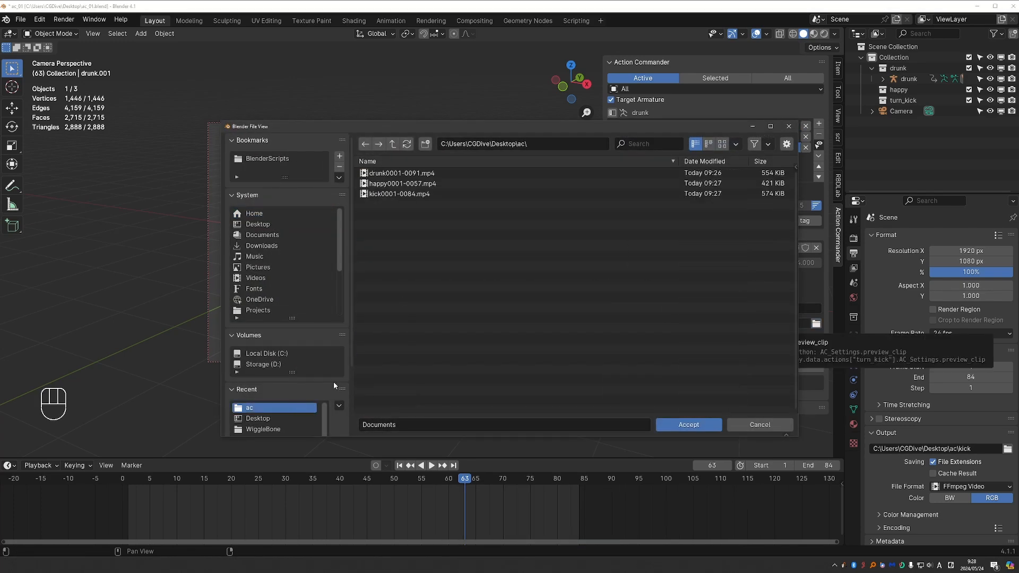
{"action": "left_click", "coordinate": [687, 424]}
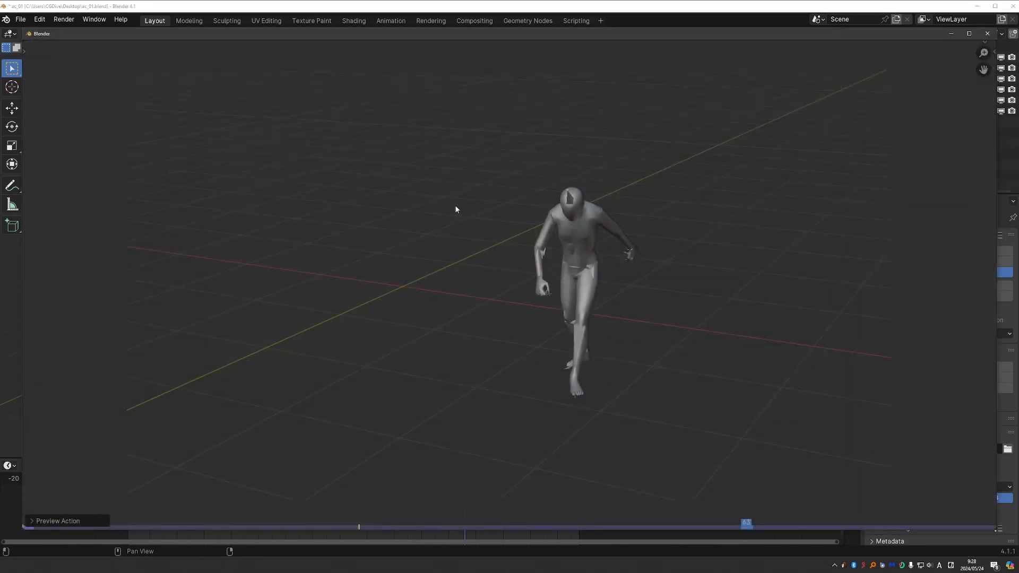
Step: Play the happy action's preview clip in its player window, then close it
{"action": "key", "text": "space"}
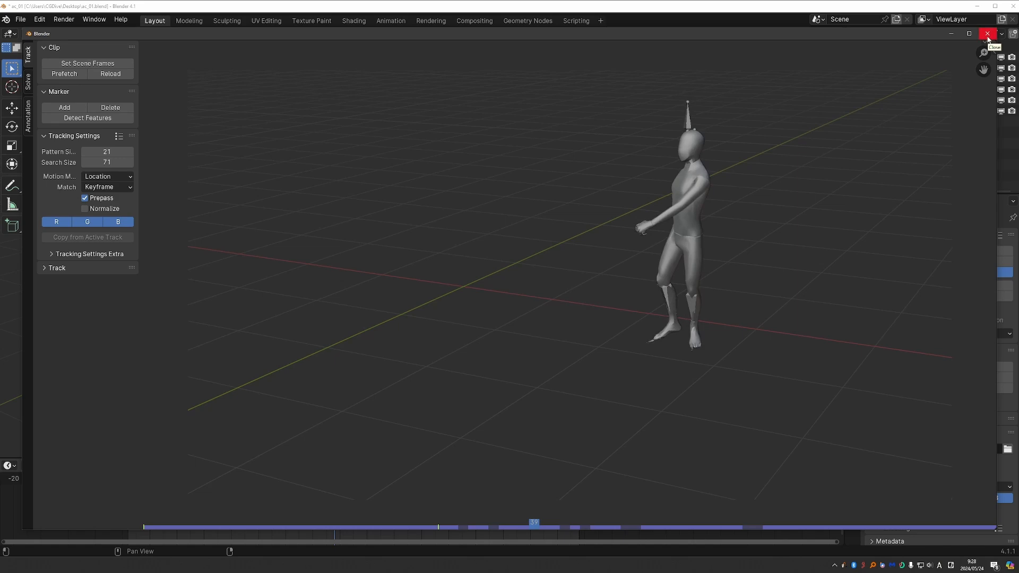
{"action": "left_click", "coordinate": [987, 33]}
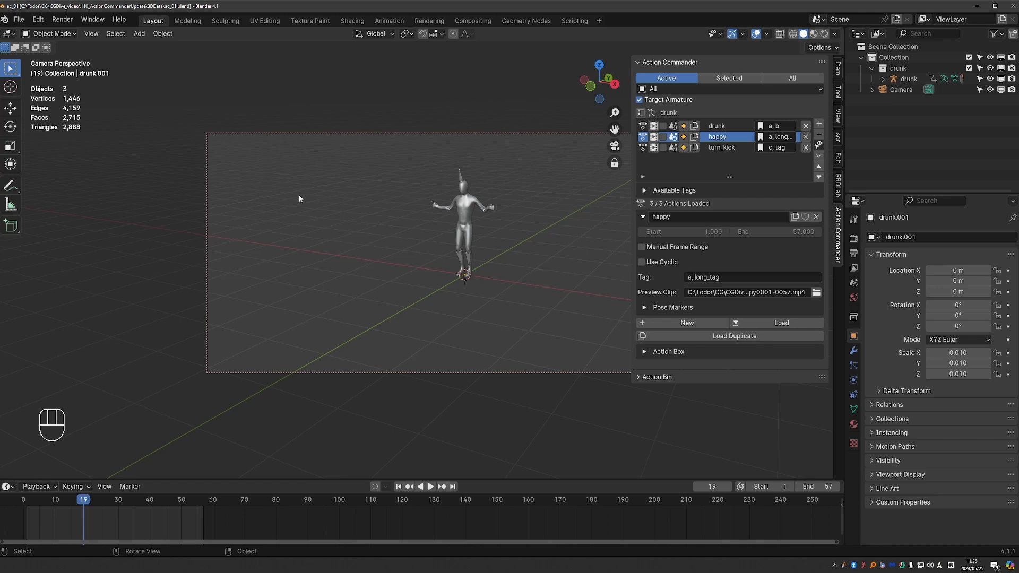
Step: Enable Select this Action in display options and mark happy as selected
{"action": "left_click", "coordinate": [819, 143]}
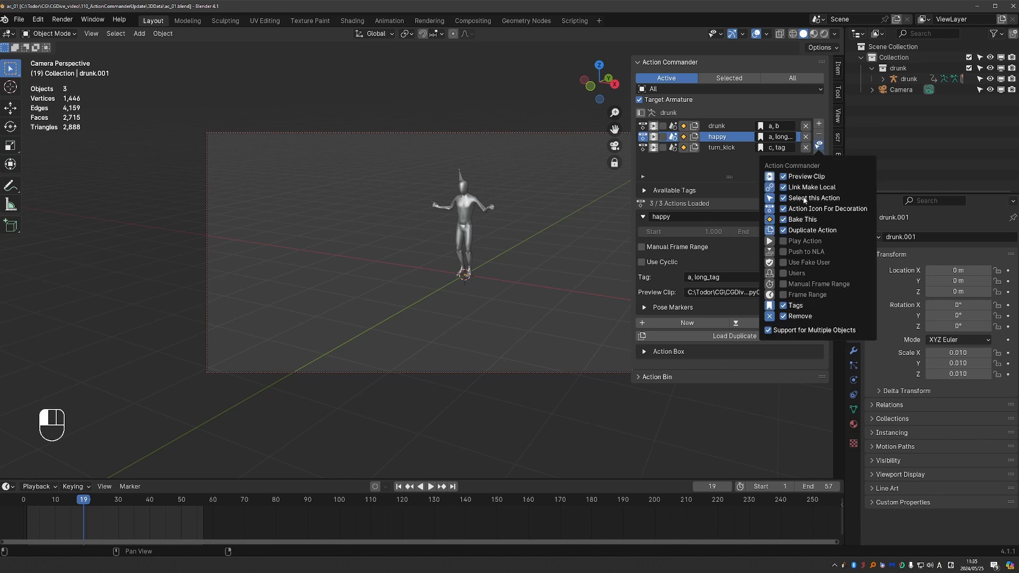
{"action": "mouse_move", "coordinate": [812, 198]}
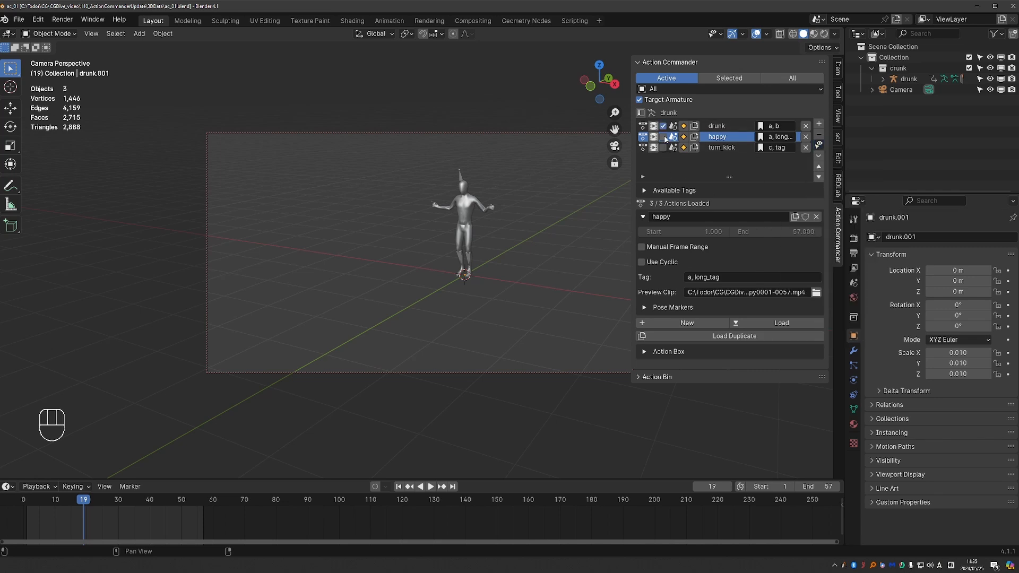
{"action": "left_click", "coordinate": [663, 136]}
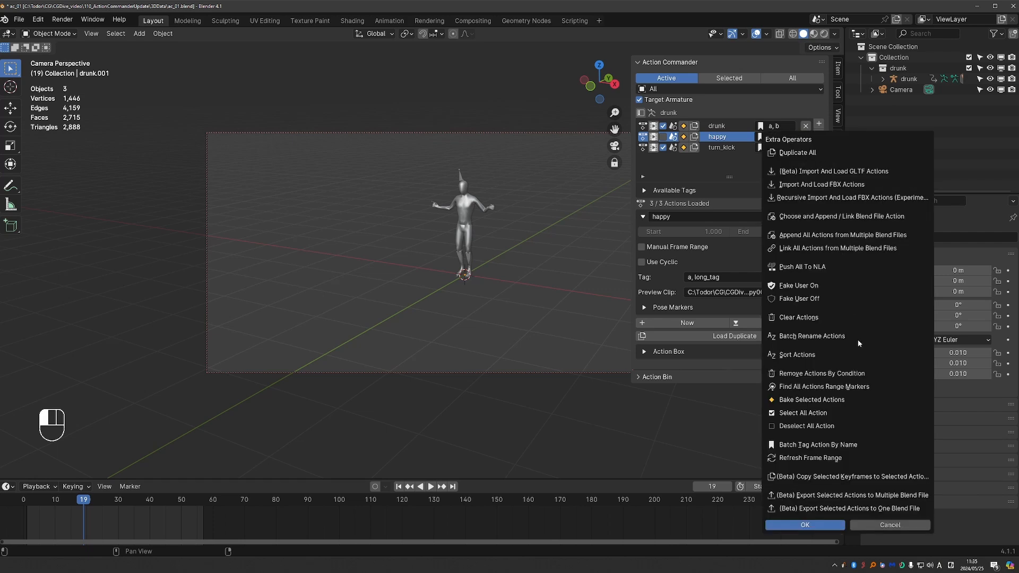
{"action": "mouse_move", "coordinate": [848, 495]}
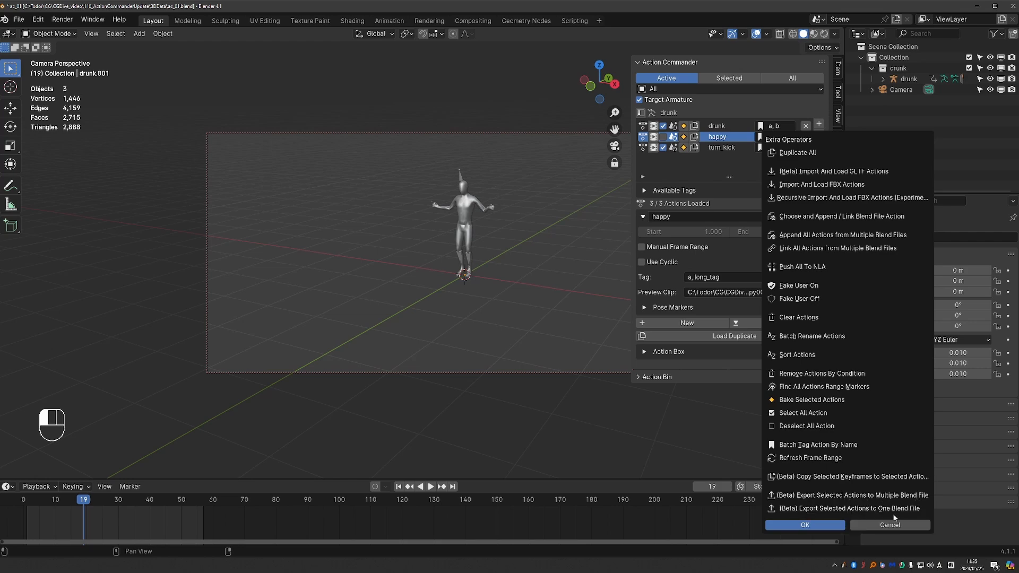
{"action": "mouse_move", "coordinate": [847, 508]}
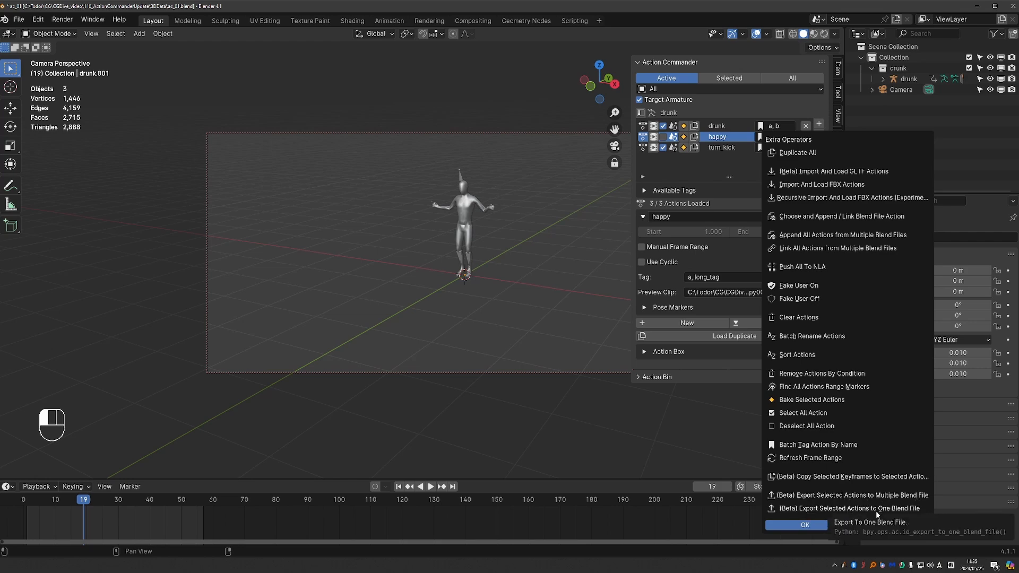
{"action": "mouse_move", "coordinate": [880, 497]}
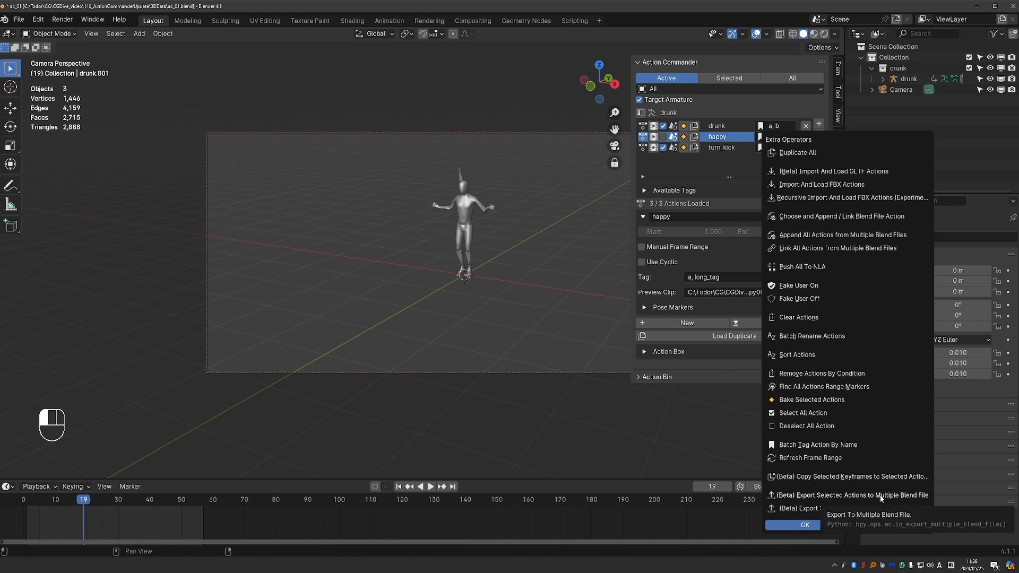
Step: Choose (Beta) Export Selected Actions to Multiple Blend File from the Extra Operators menu
{"action": "left_click", "coordinate": [848, 494]}
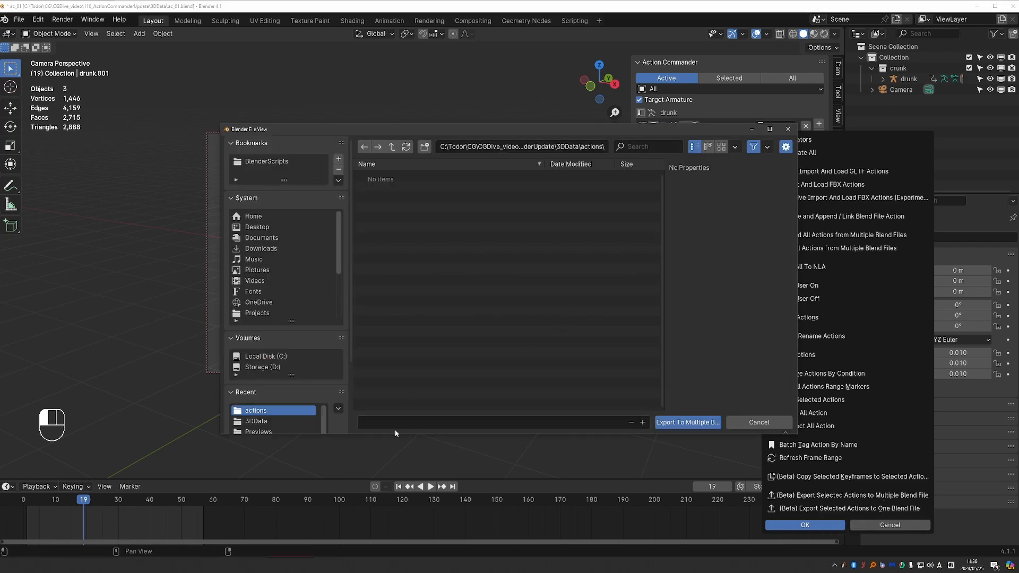
{"action": "mouse_move", "coordinate": [686, 423]}
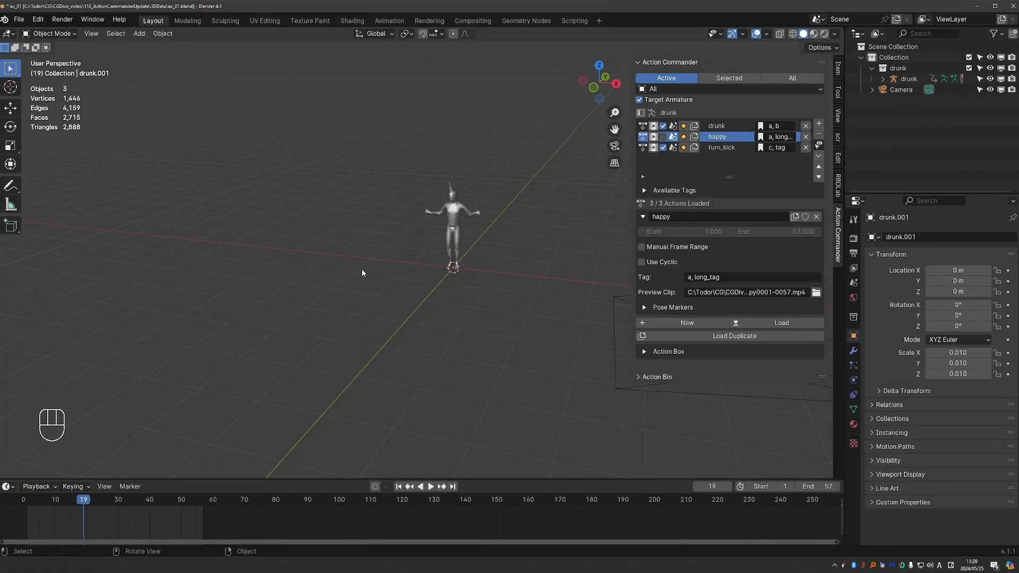
{"action": "mouse_move", "coordinate": [368, 271]}
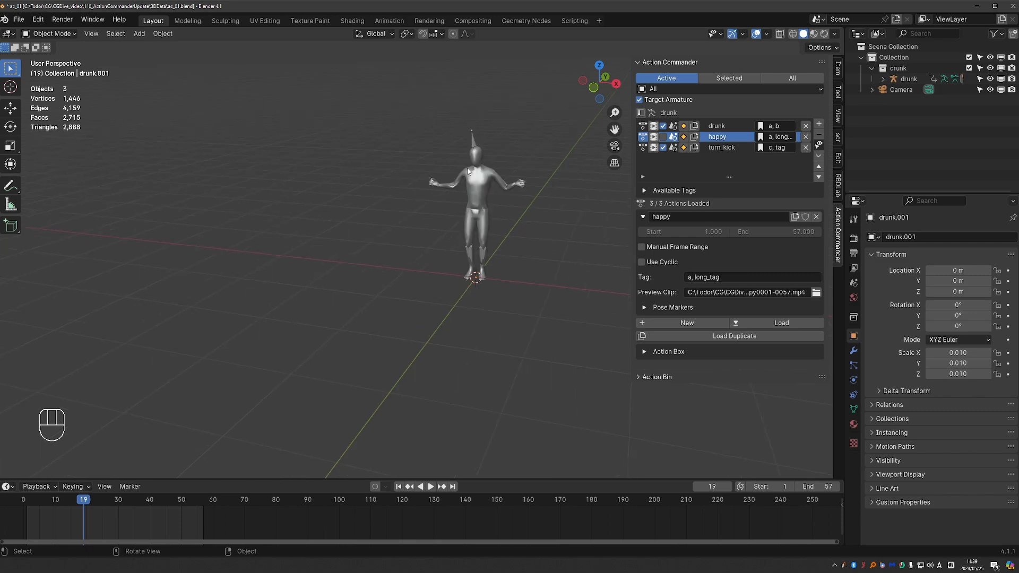
Step: Export drunk and turn_kick as separate blend files and together as my_actions_tutorial.blend
{"action": "left_click", "coordinate": [907, 78]}
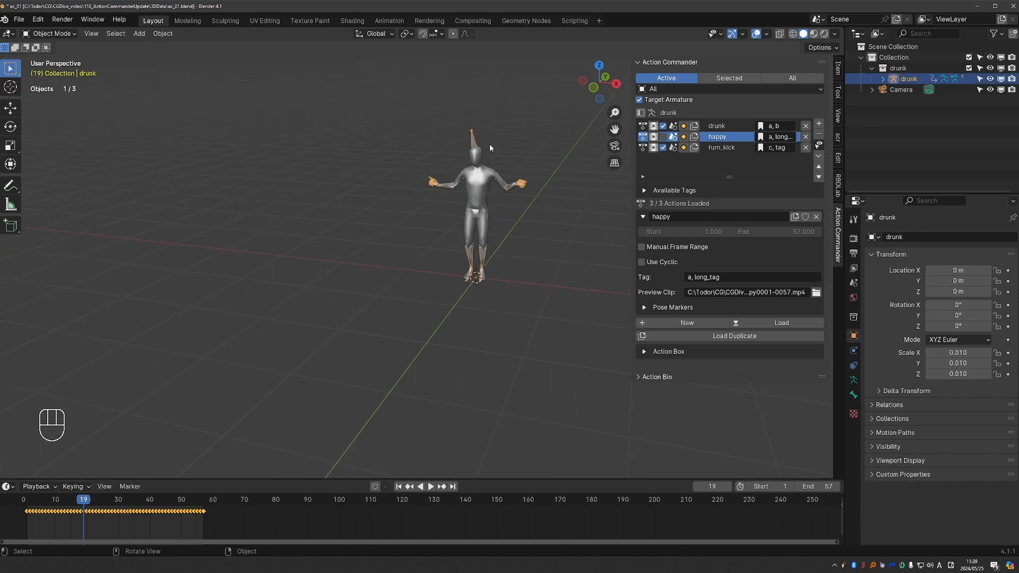
{"action": "left_click", "coordinate": [819, 126]}
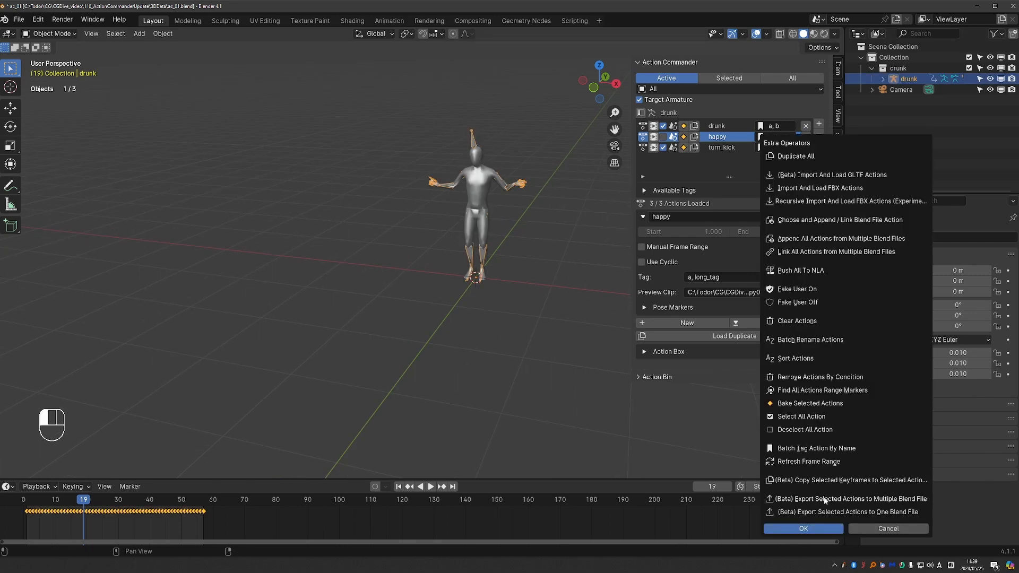
{"action": "left_click", "coordinate": [846, 499]}
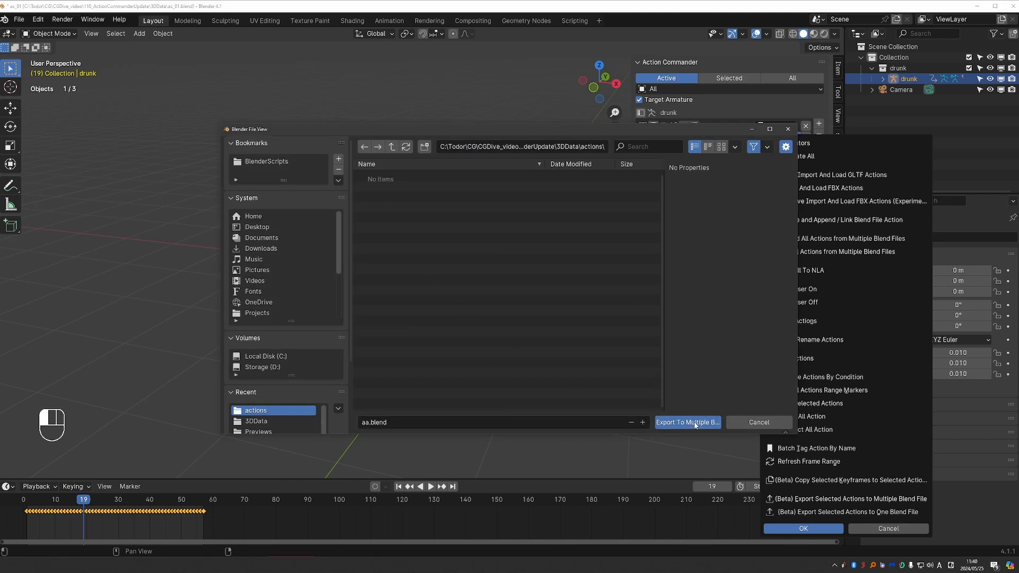
{"action": "left_click", "coordinate": [686, 422]}
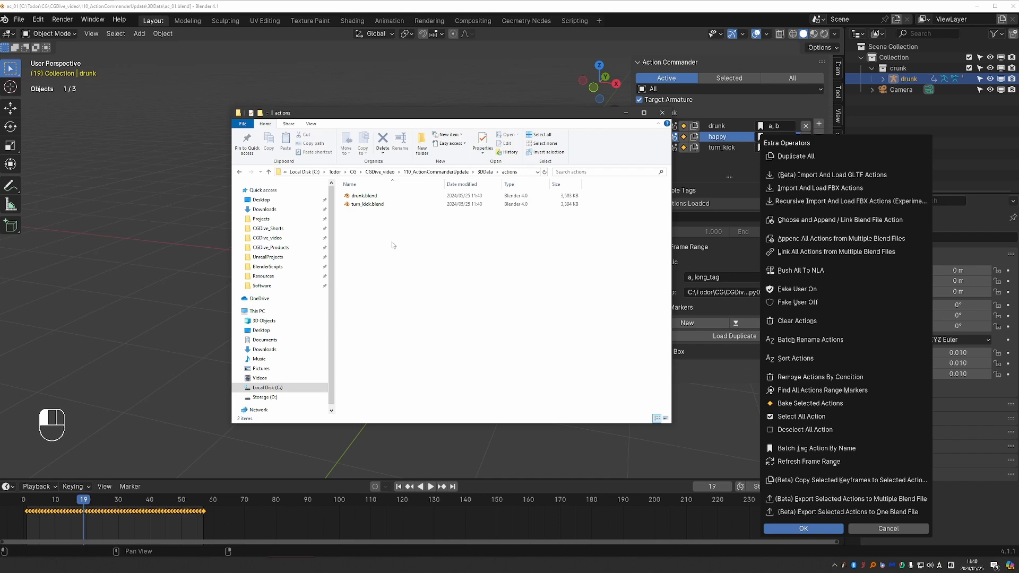
{"action": "mouse_move", "coordinate": [715, 356]}
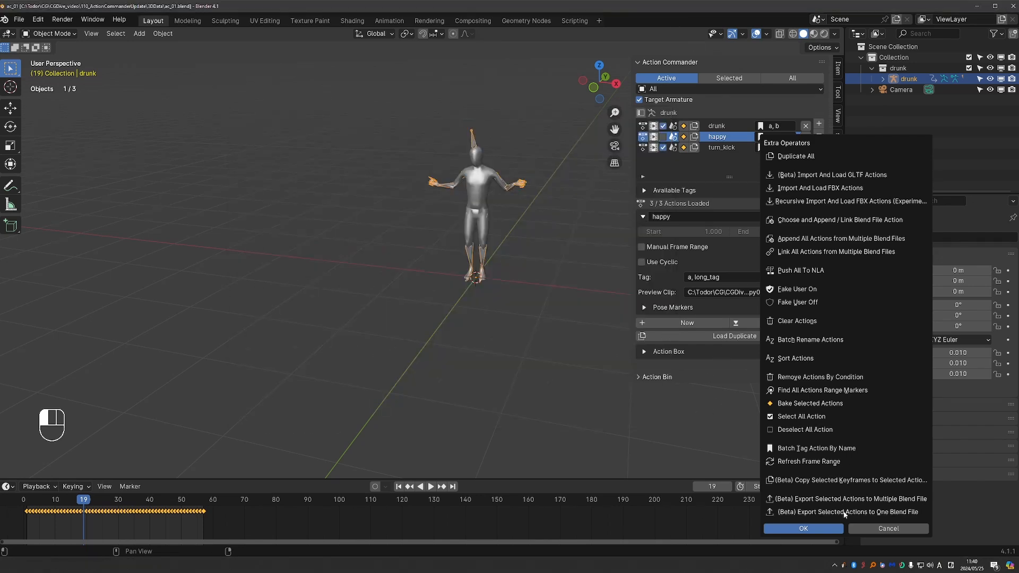
{"action": "left_click", "coordinate": [848, 498]}
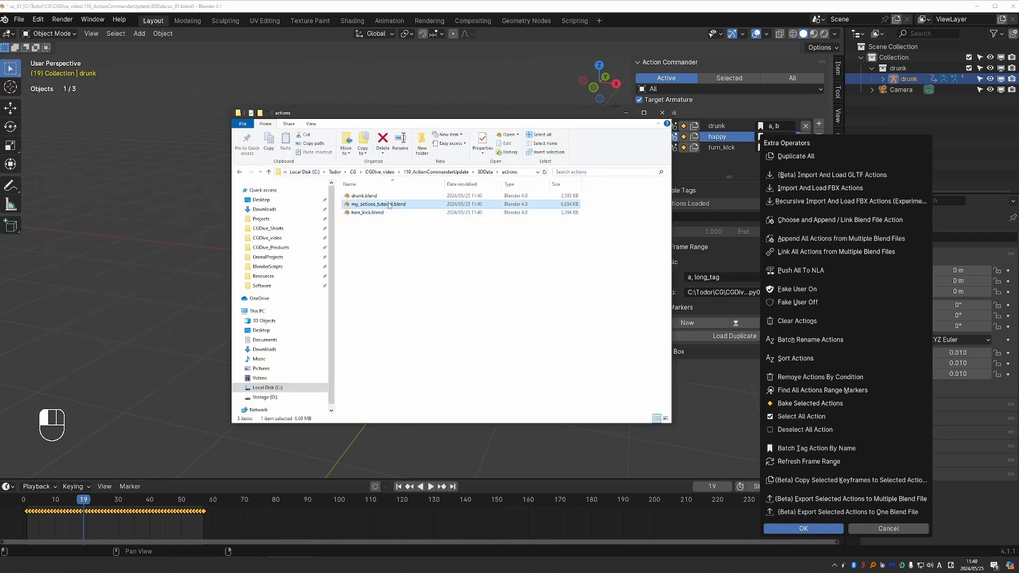
{"action": "mouse_move", "coordinate": [377, 204]}
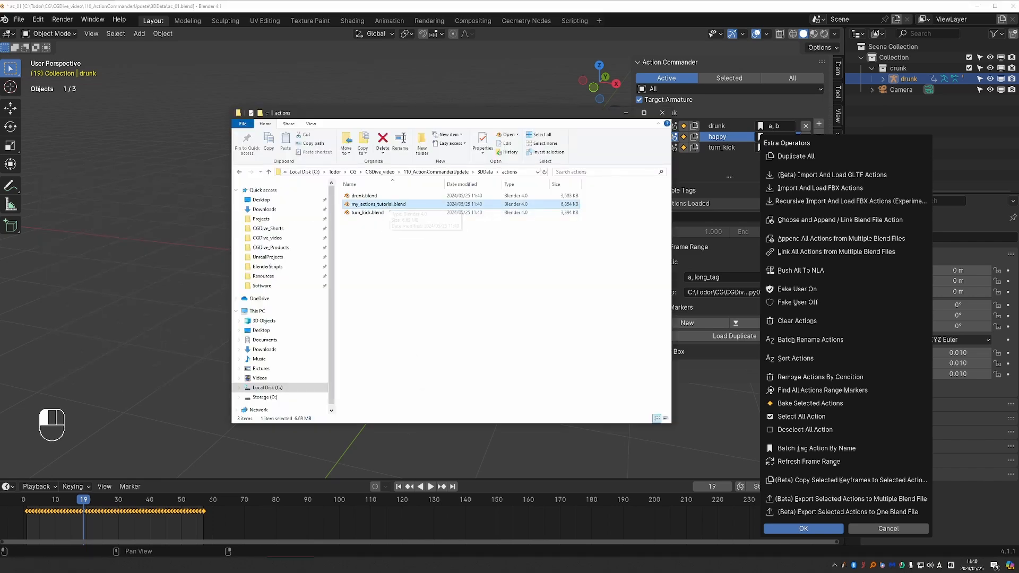
{"action": "left_click", "coordinate": [802, 529]}
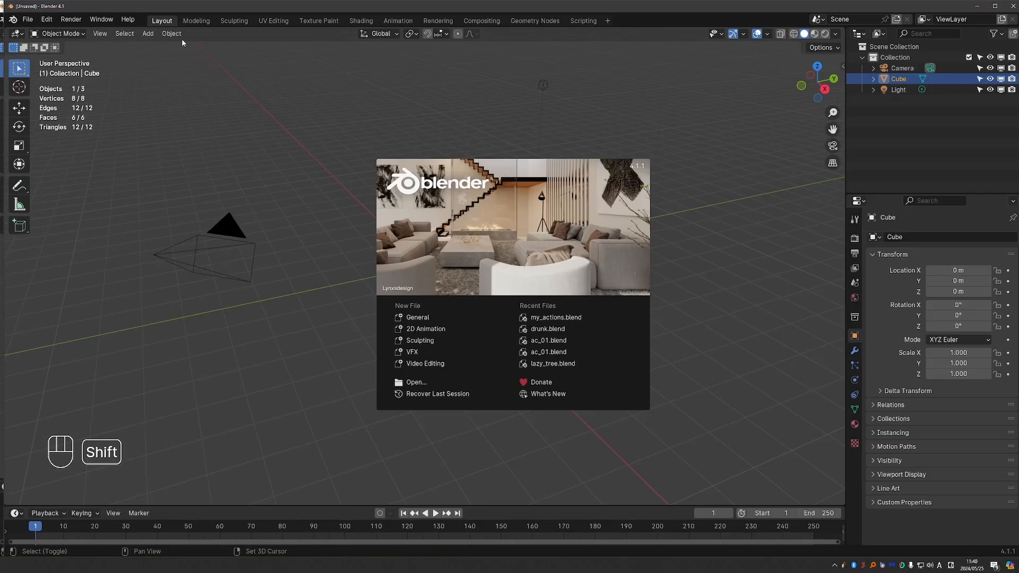
Step: Open my_actions_tutorial.blend and list its drunk and turn_kick actions in Blender File view
{"action": "left_click", "coordinate": [415, 384]}
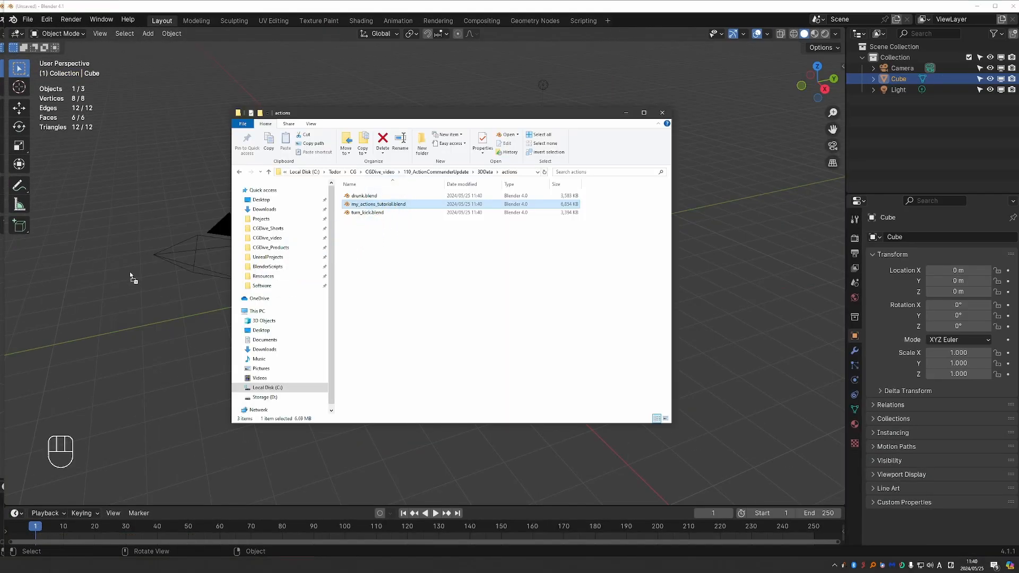
{"action": "double_click", "coordinate": [377, 203]}
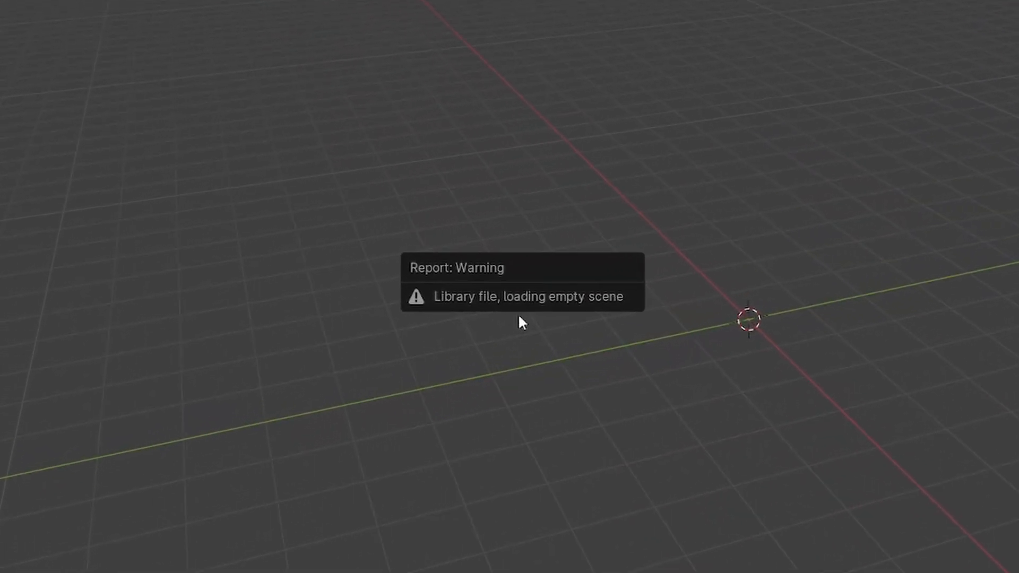
{"action": "mouse_move", "coordinate": [582, 309]}
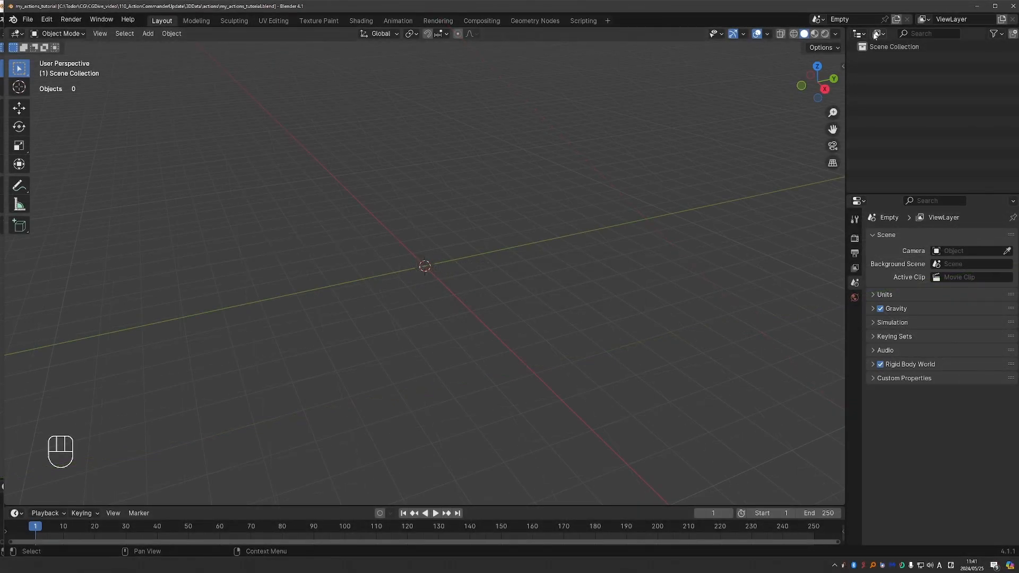
{"action": "left_click", "coordinate": [859, 32]}
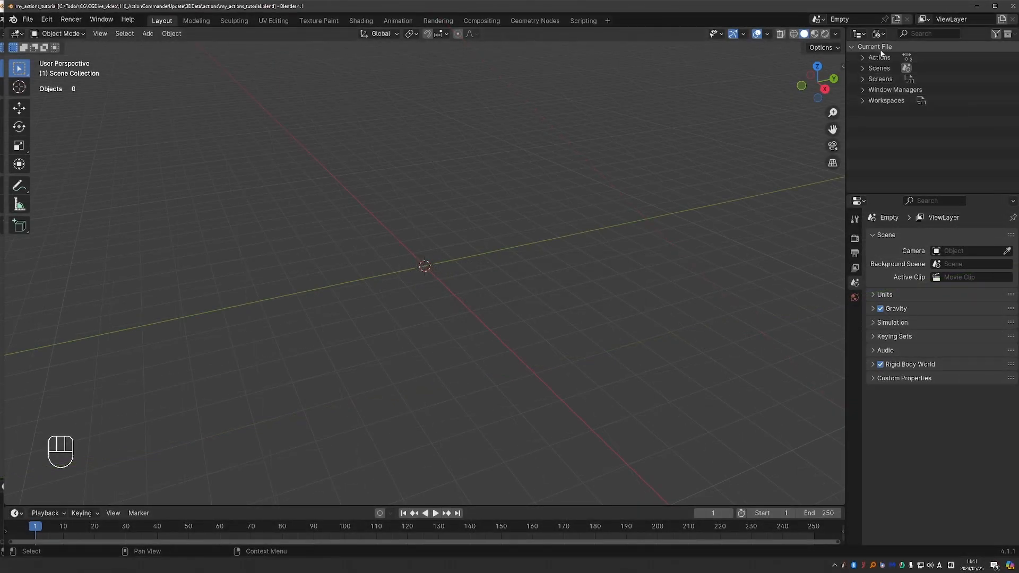
{"action": "left_click", "coordinate": [872, 57]}
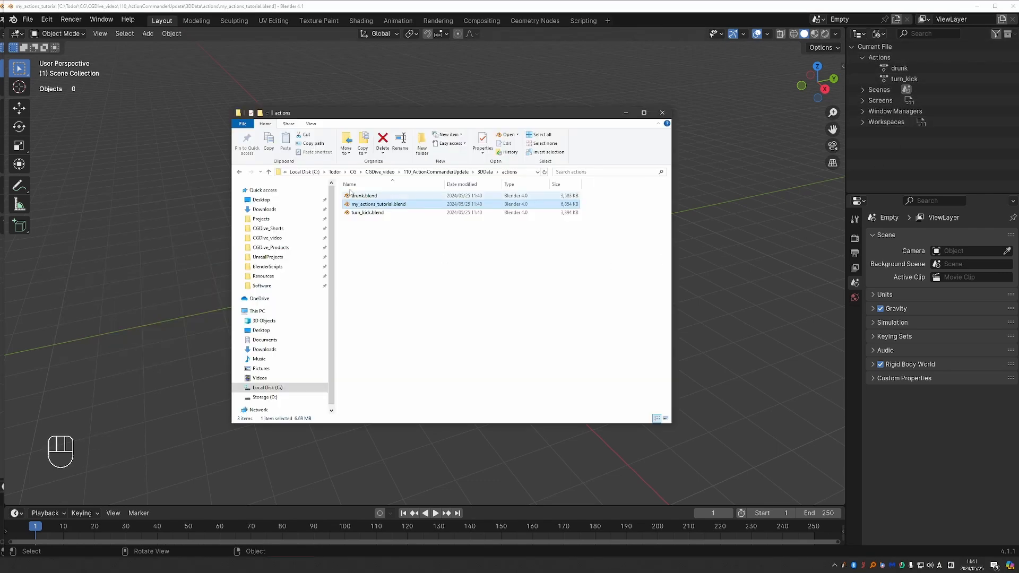
{"action": "right_click", "coordinate": [366, 213]}
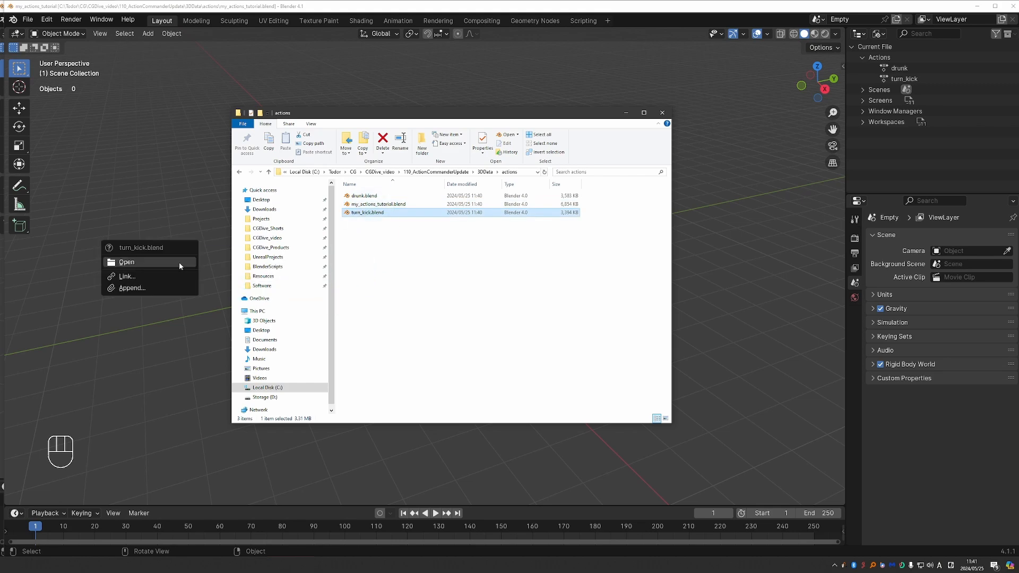
{"action": "left_click", "coordinate": [127, 262]}
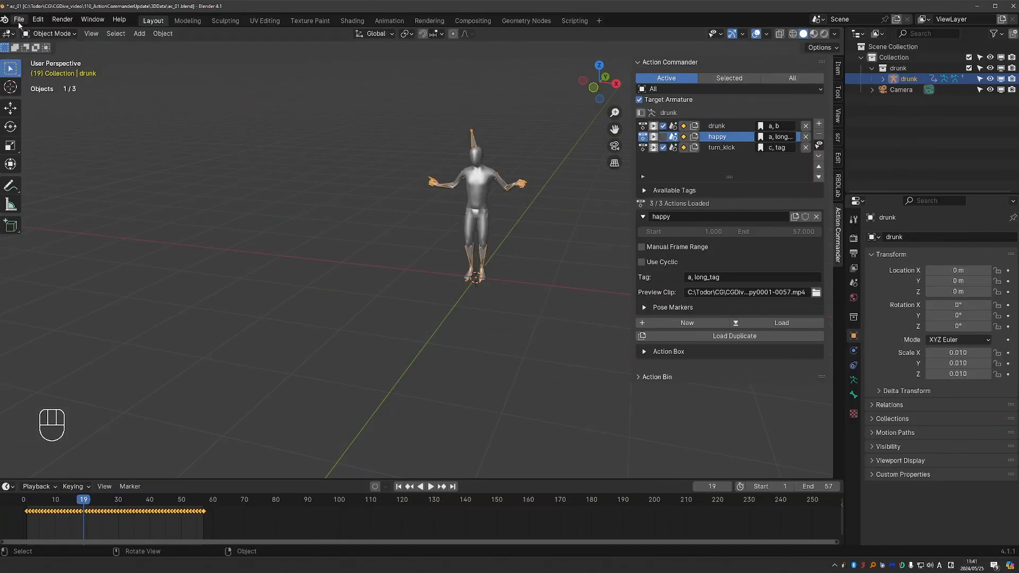
{"action": "left_click", "coordinate": [18, 19]}
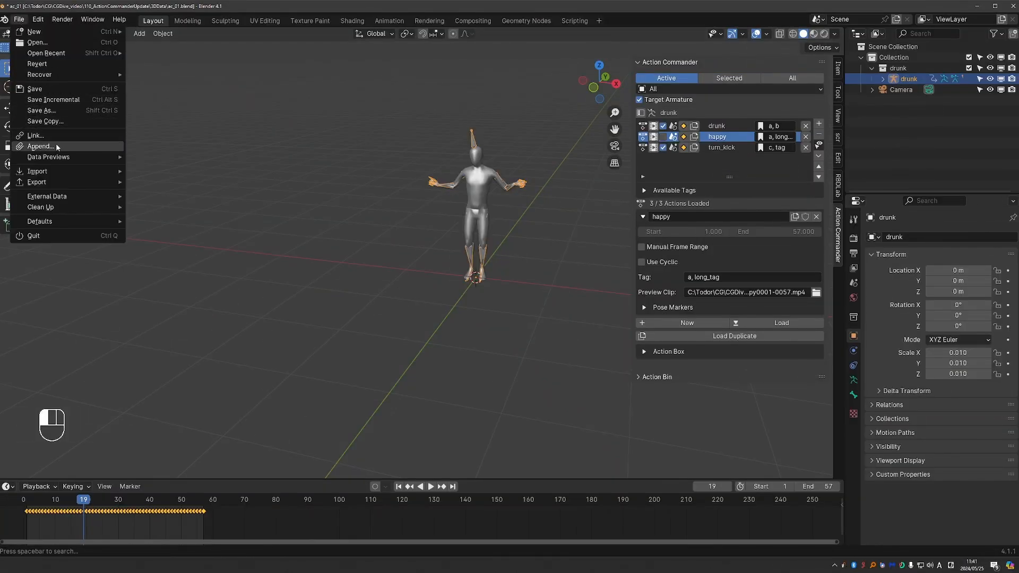
{"action": "left_click", "coordinate": [41, 146]}
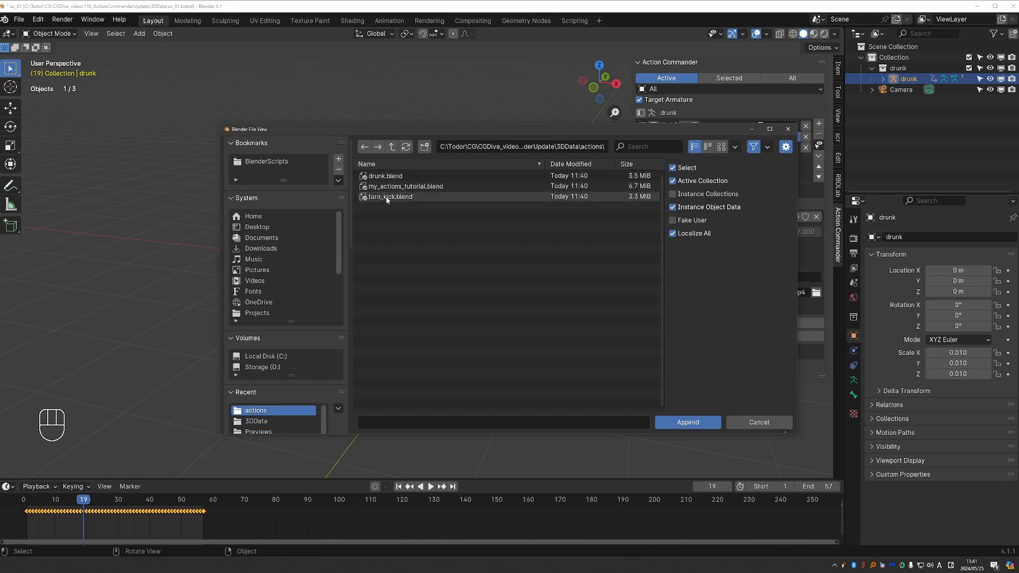
{"action": "double_click", "coordinate": [404, 186]}
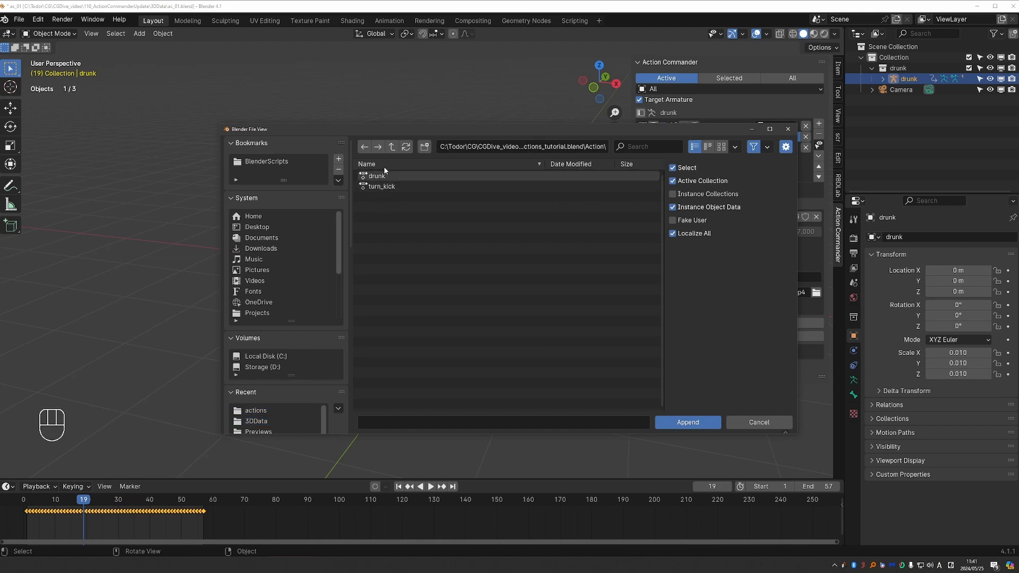
{"action": "left_click", "coordinate": [687, 423]}
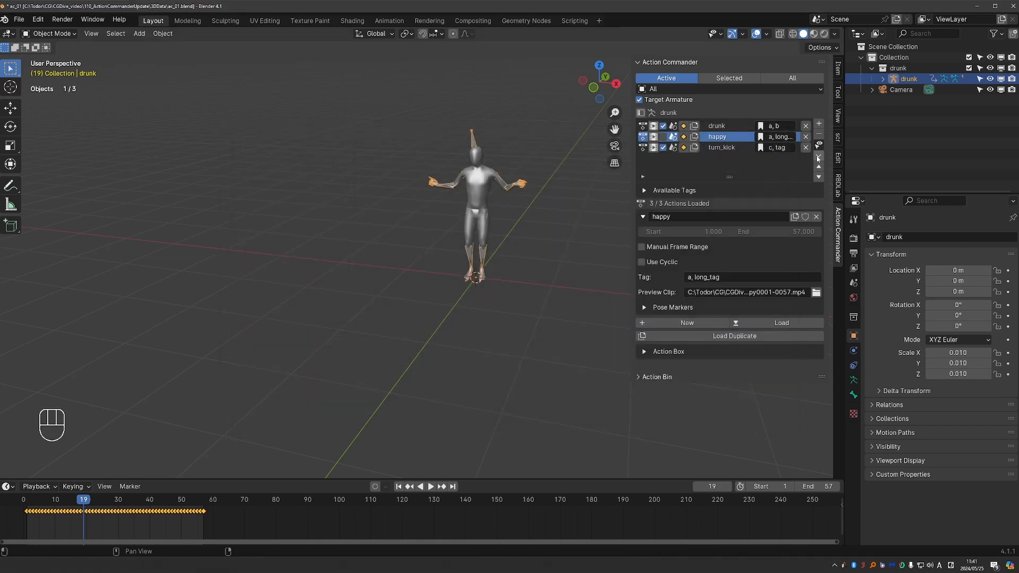
Step: Append drunk.001 and turn_kick.001 into Action Commander from my_actions_tutorial.blend
{"action": "left_click", "coordinate": [818, 137]}
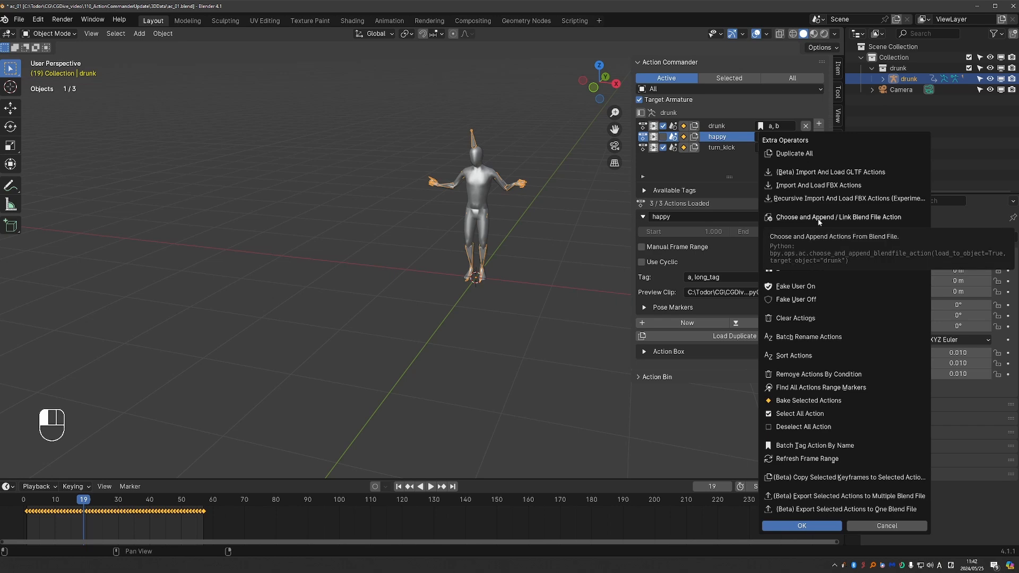
{"action": "mouse_move", "coordinate": [845, 221]}
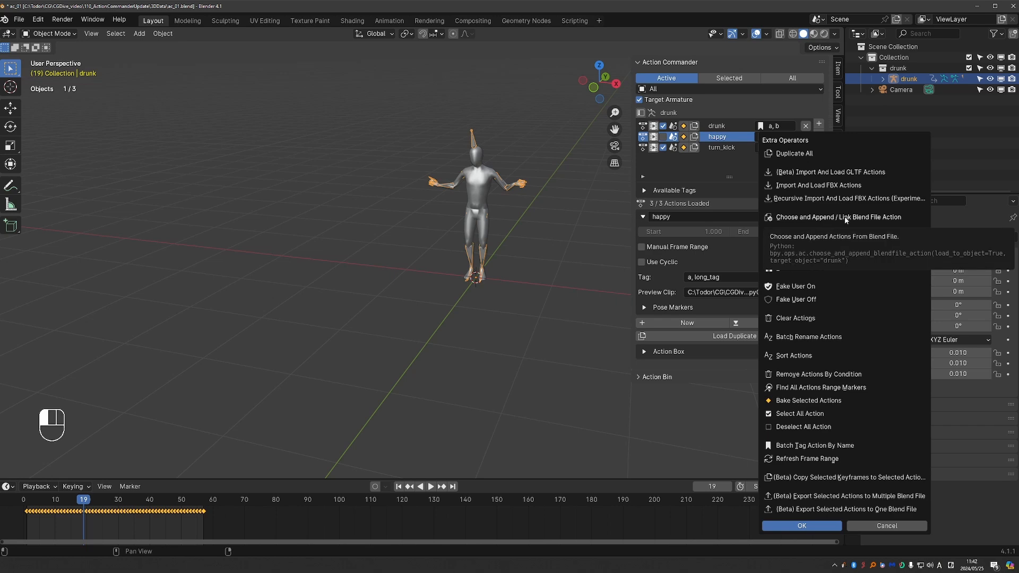
{"action": "left_click", "coordinate": [839, 217]}
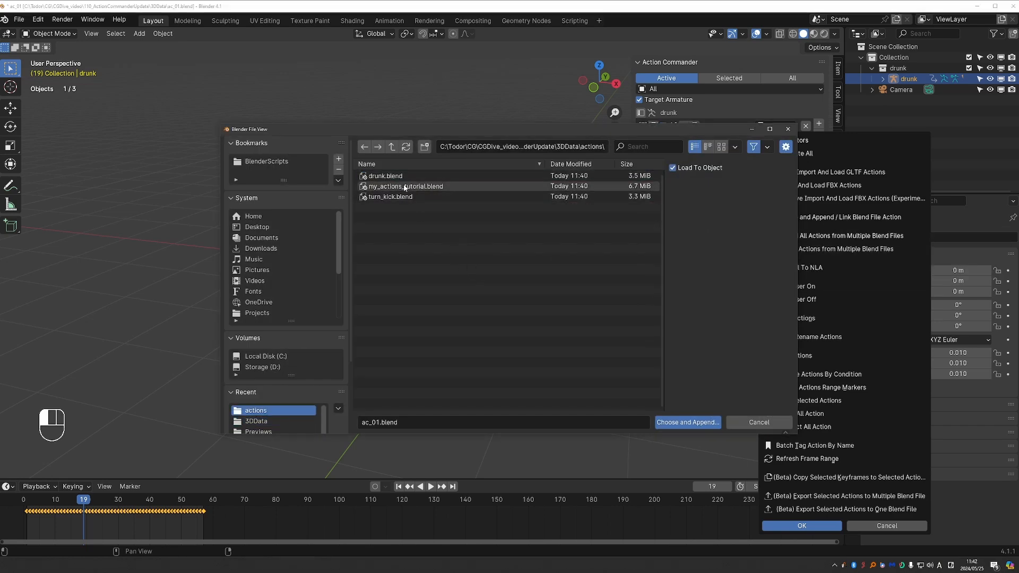
{"action": "left_click", "coordinate": [687, 423]}
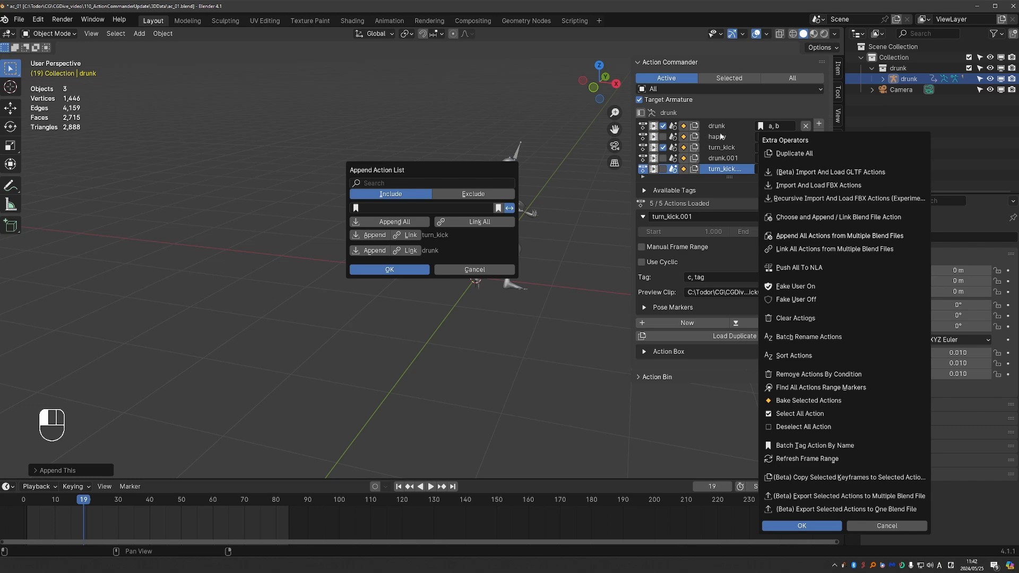
{"action": "mouse_move", "coordinate": [754, 282]}
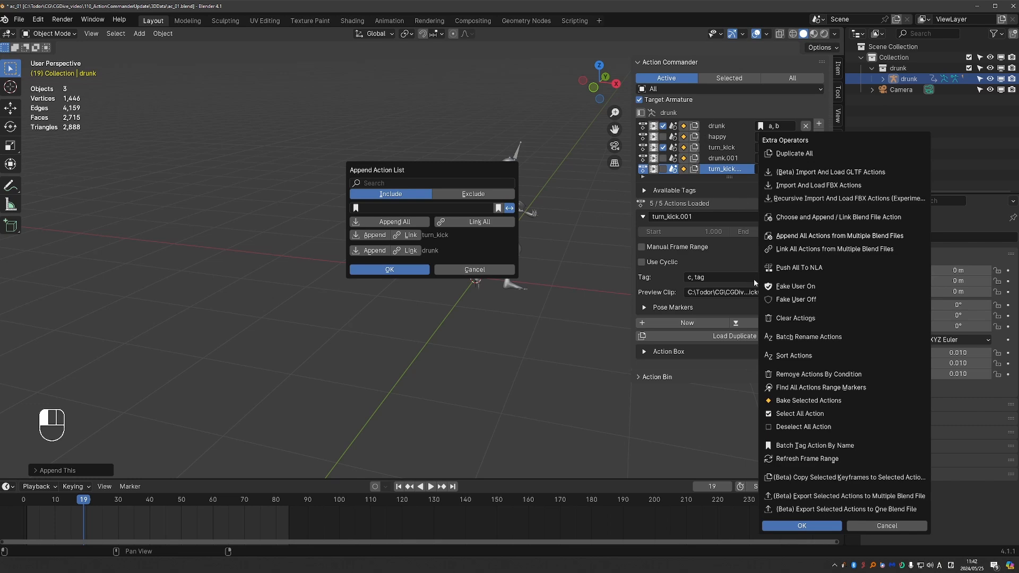
{"action": "left_click", "coordinate": [389, 269]}
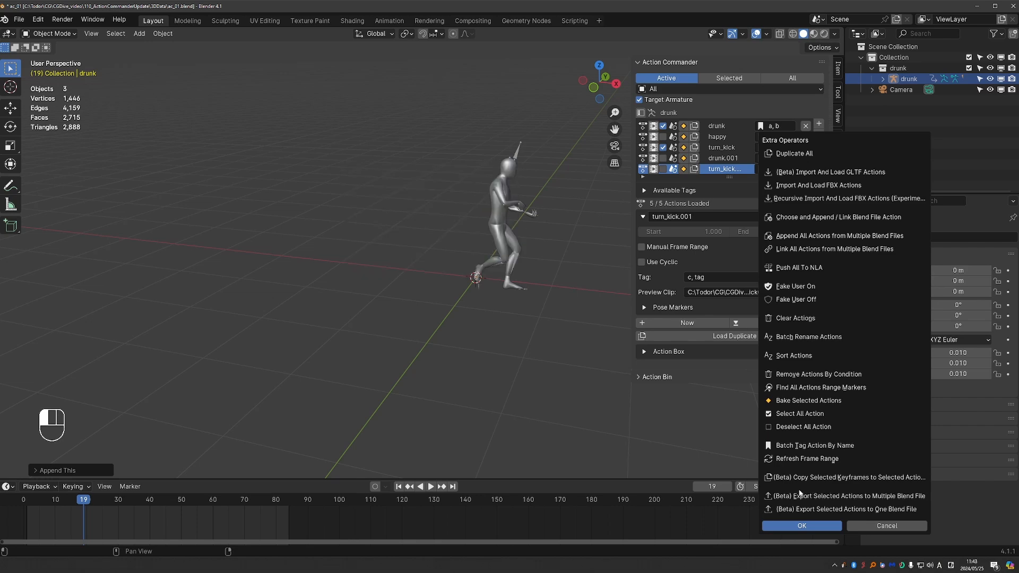